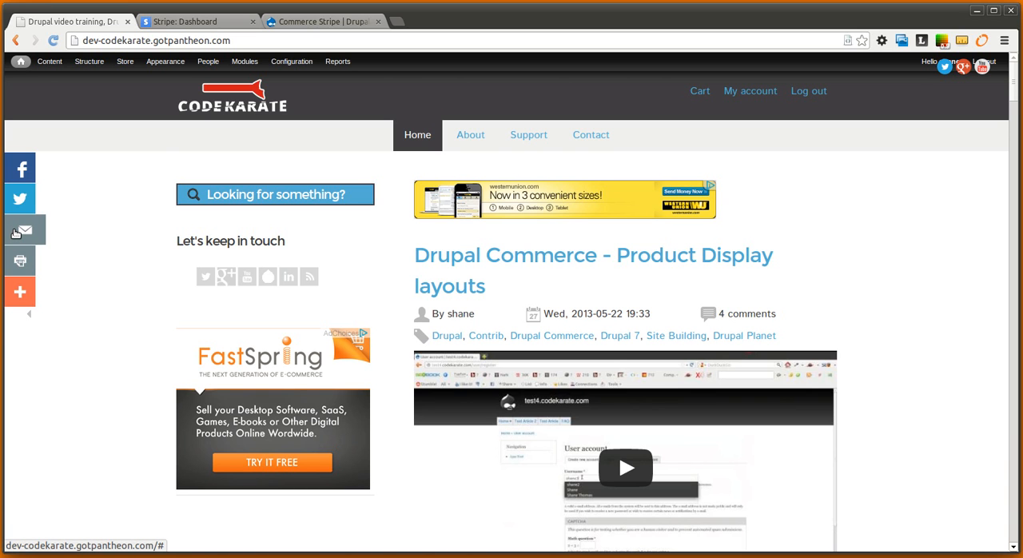
{"action": "mouse_move", "coordinate": [19, 230]}
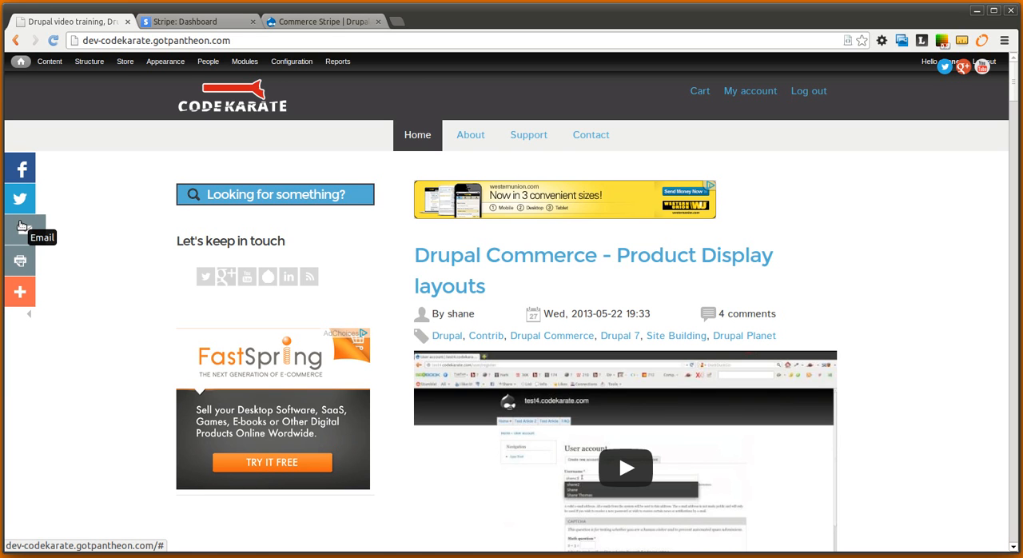
{"action": "mouse_move", "coordinate": [64, 364]}
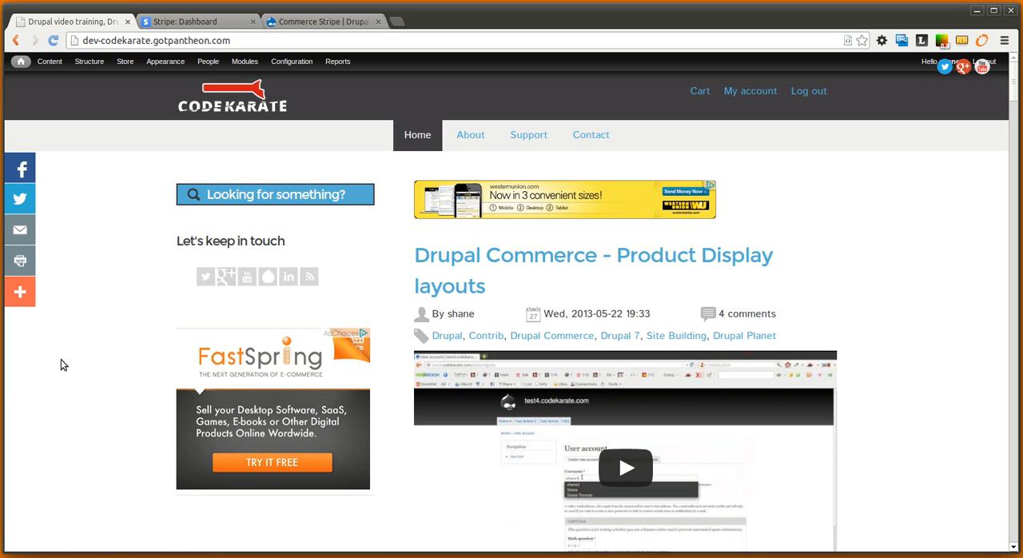
{"action": "mouse_move", "coordinate": [67, 400]}
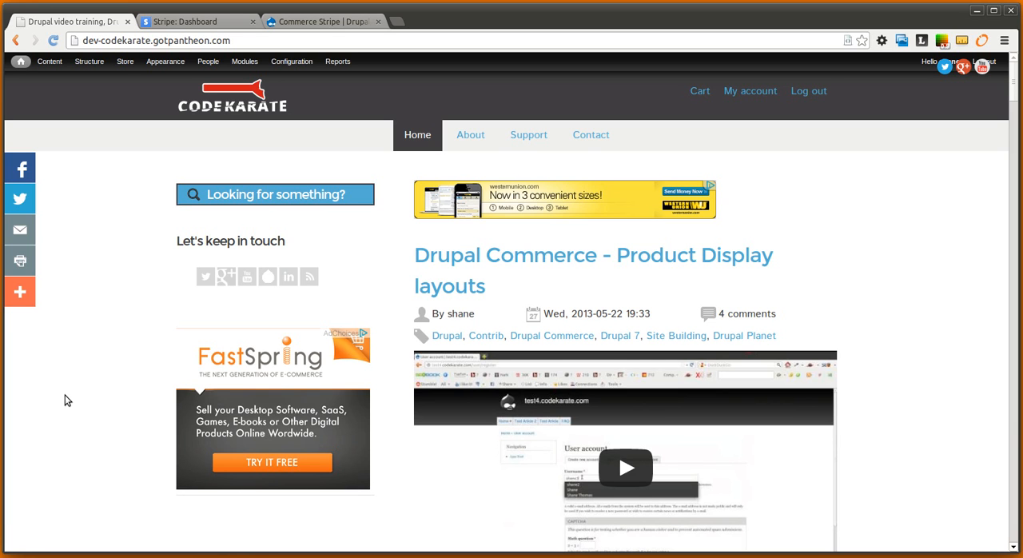
{"action": "mouse_move", "coordinate": [69, 379]}
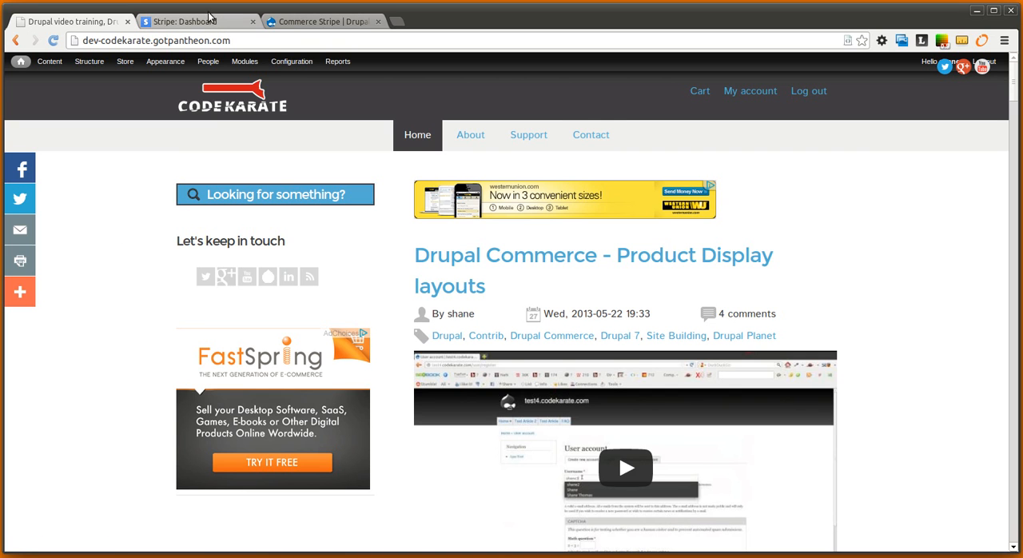
Step: Bring the Stripe test dashboard forward, showing $14.00 volume and two successful charges
{"action": "left_click", "coordinate": [196, 22]}
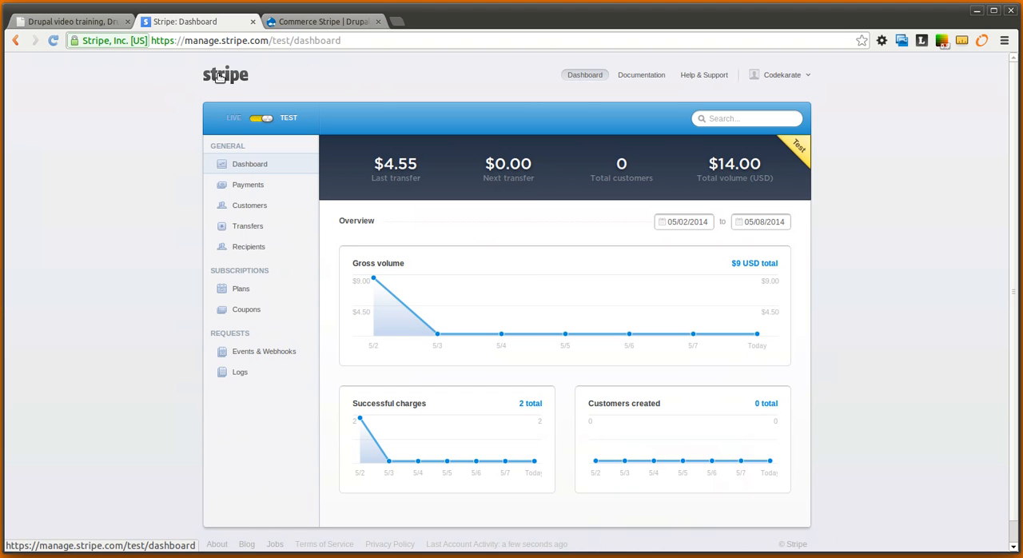
{"action": "mouse_move", "coordinate": [170, 96]}
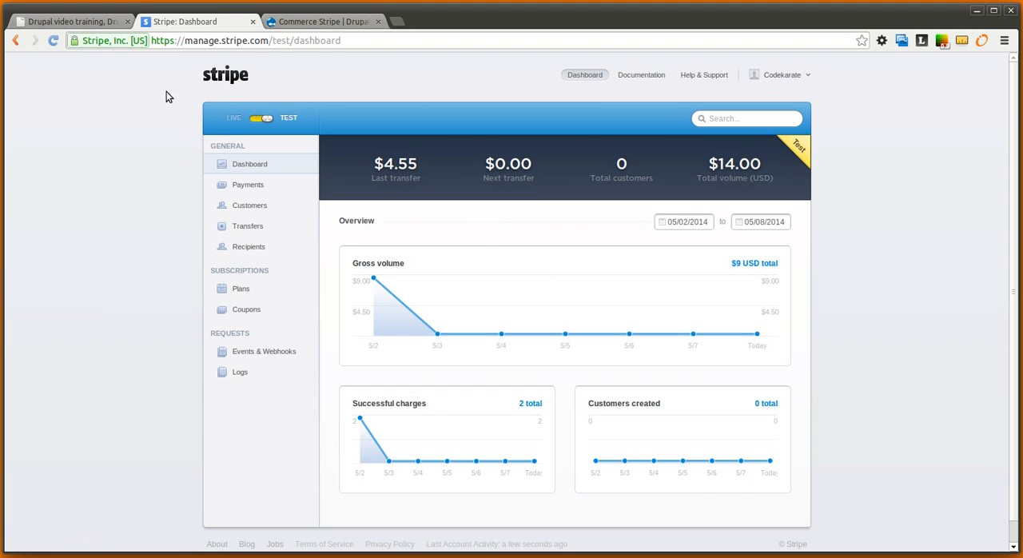
{"action": "mouse_move", "coordinate": [745, 66]}
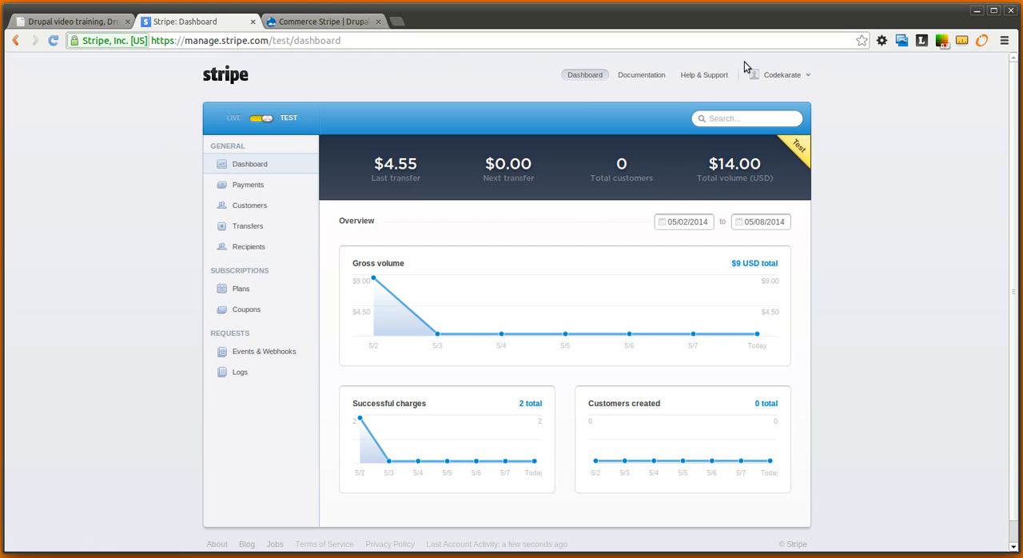
{"action": "mouse_move", "coordinate": [208, 165]}
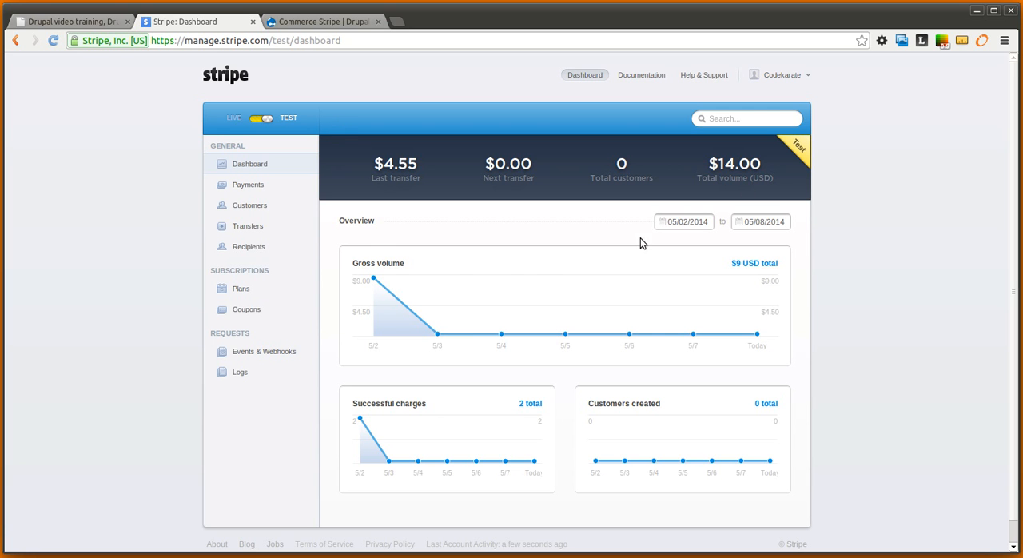
{"action": "mouse_move", "coordinate": [278, 85]}
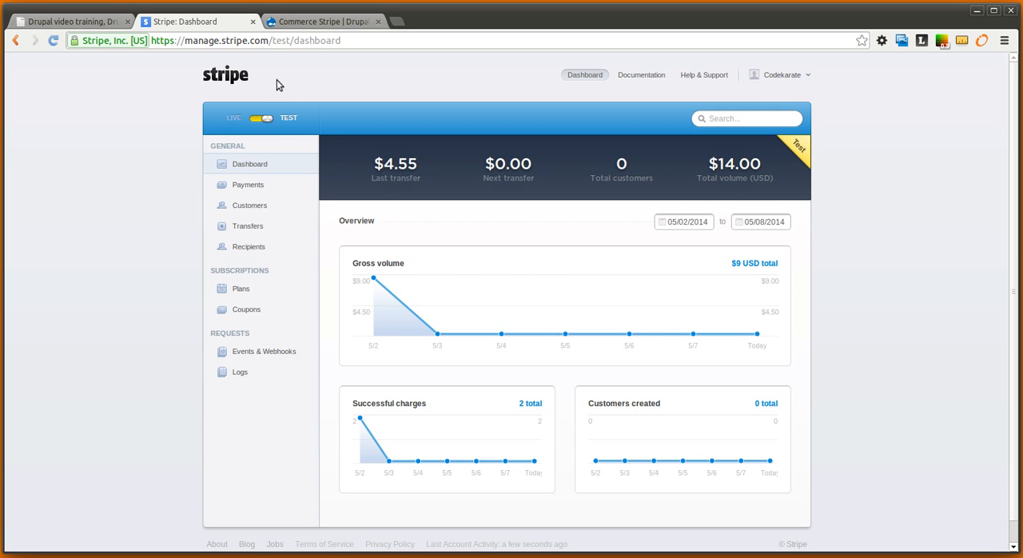
Step: Review the Commerce Stripe project page down to its Installation and 7.x-1.0-rc6 / 7.x-1.x-dev releases
{"action": "left_click", "coordinate": [320, 23]}
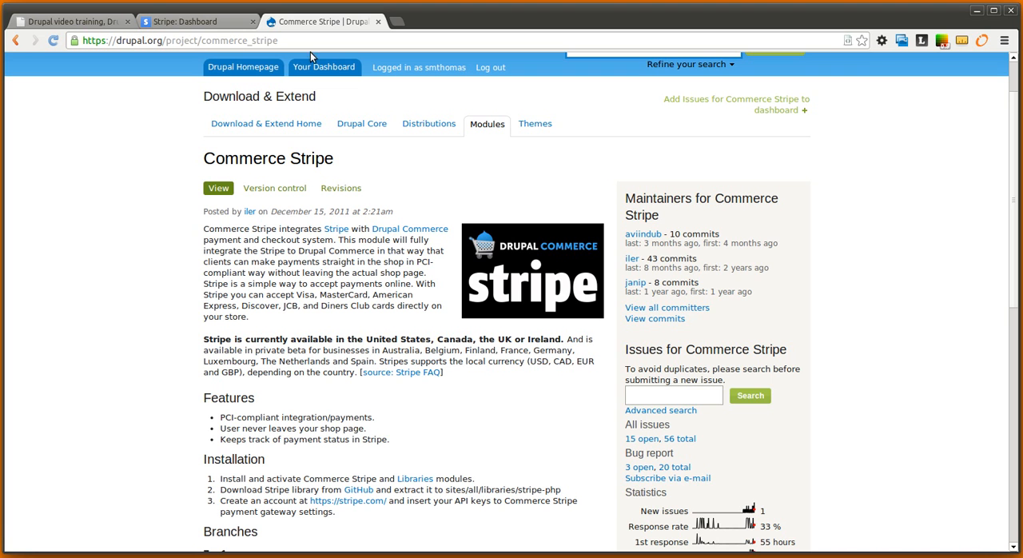
{"action": "scroll", "scroll_direction": "down", "scroll_amount": 3}
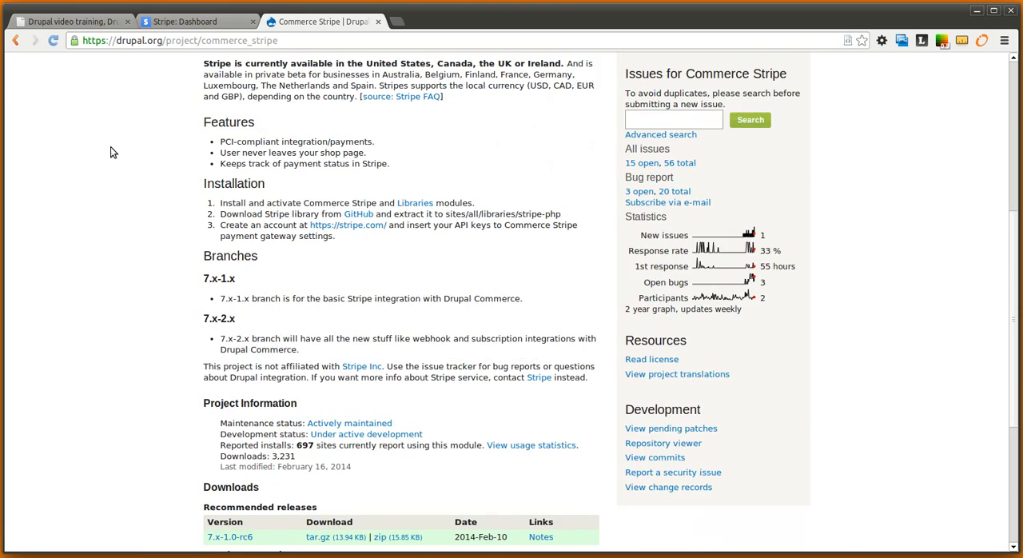
{"action": "scroll", "scroll_direction": "down", "scroll_amount": 3}
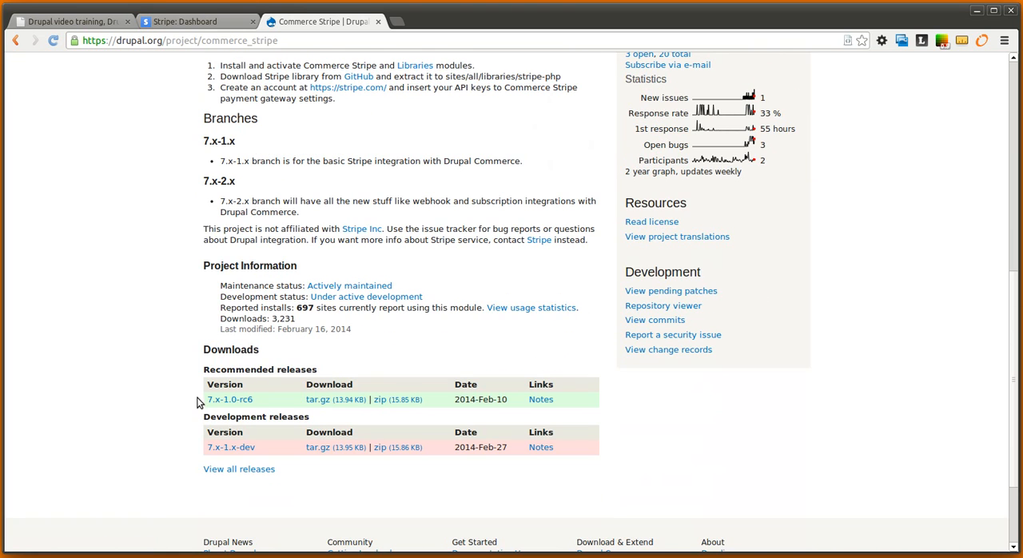
{"action": "mouse_move", "coordinate": [118, 225]}
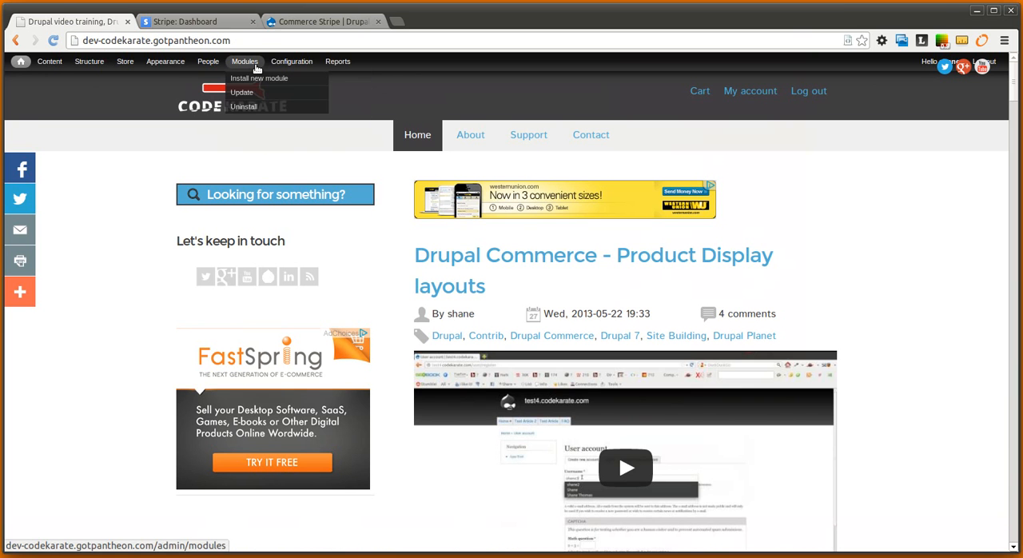
Step: Filter the module list for 'commer', enable Commerce Stripe 7.x-1.0-rc6 and save the configuration
{"action": "left_click", "coordinate": [245, 61]}
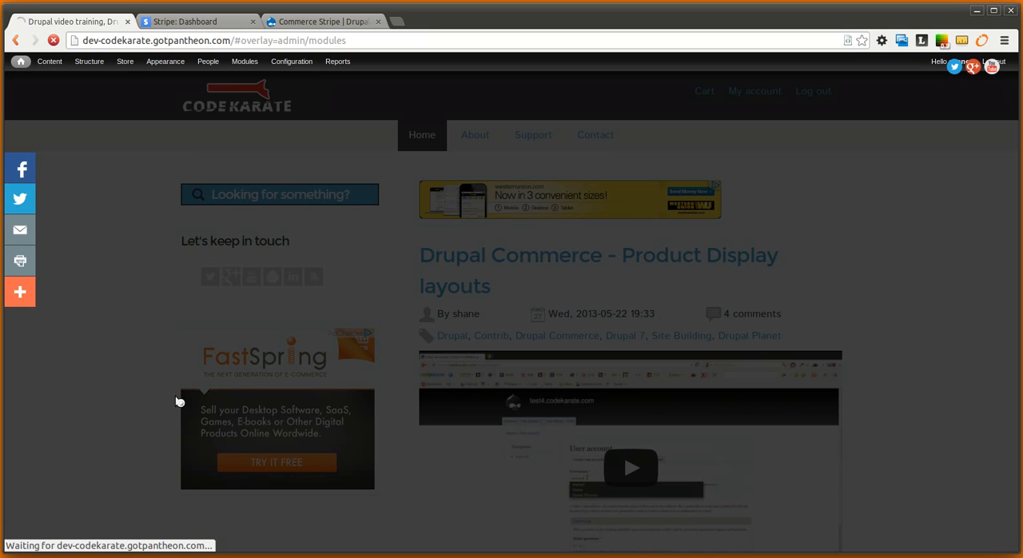
{"action": "mouse_move", "coordinate": [200, 319]}
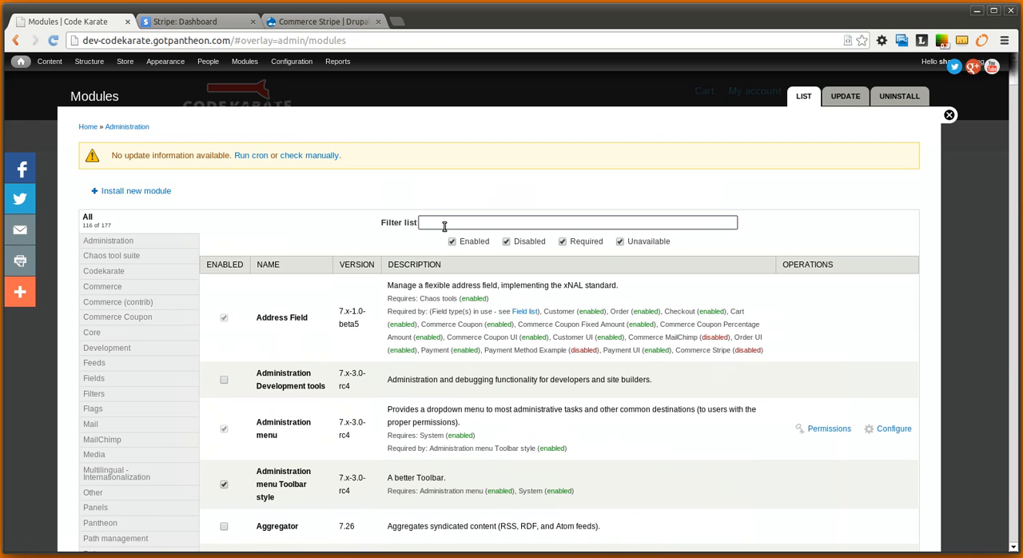
{"action": "type", "text": "commer"}
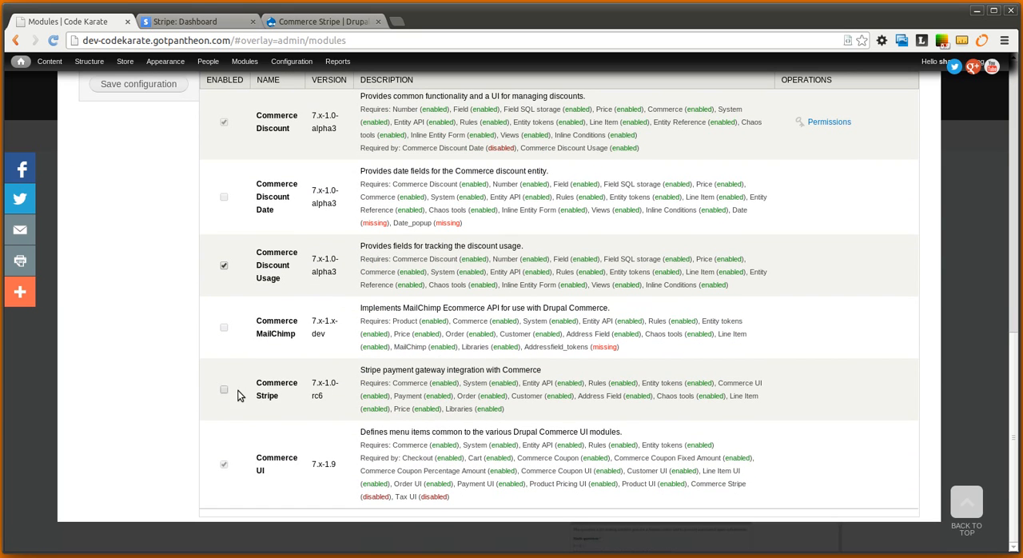
{"action": "left_click", "coordinate": [224, 390]}
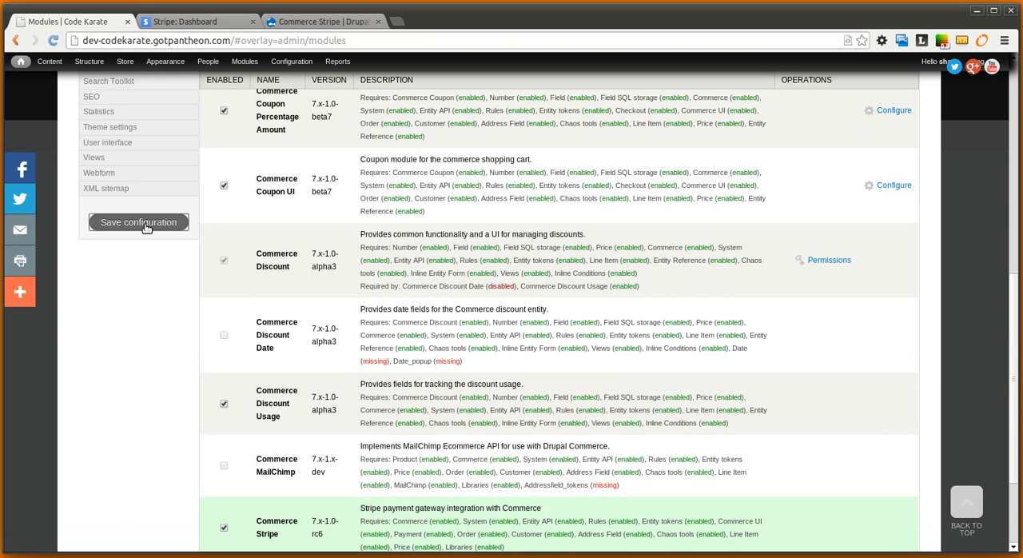
{"action": "left_click", "coordinate": [137, 222]}
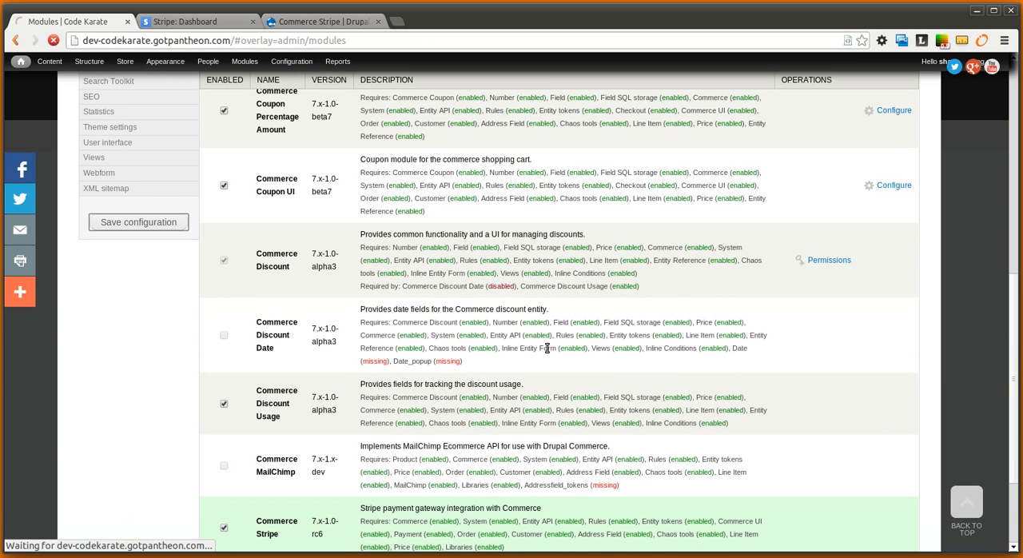
{"action": "mouse_move", "coordinate": [471, 304]}
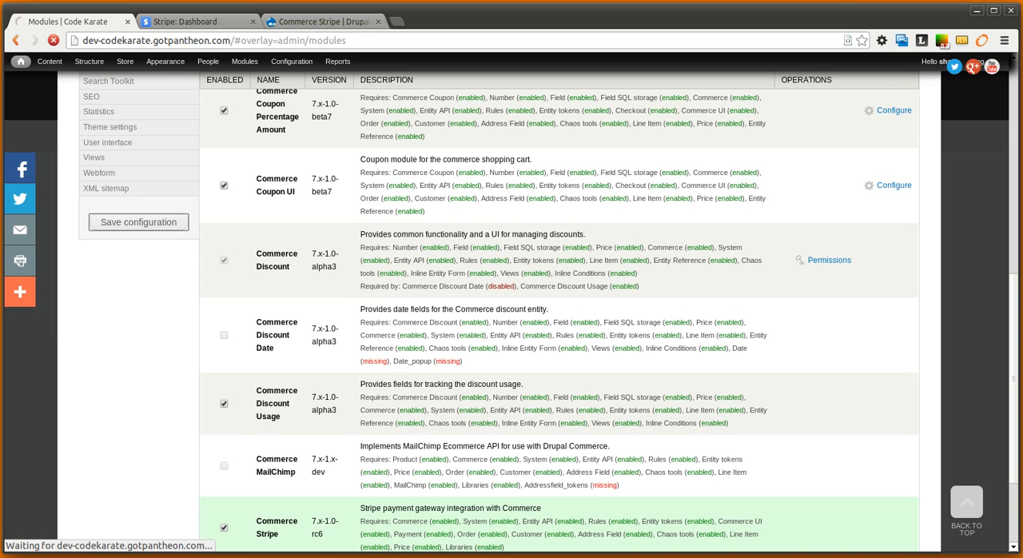
{"action": "left_click", "coordinate": [208, 61]}
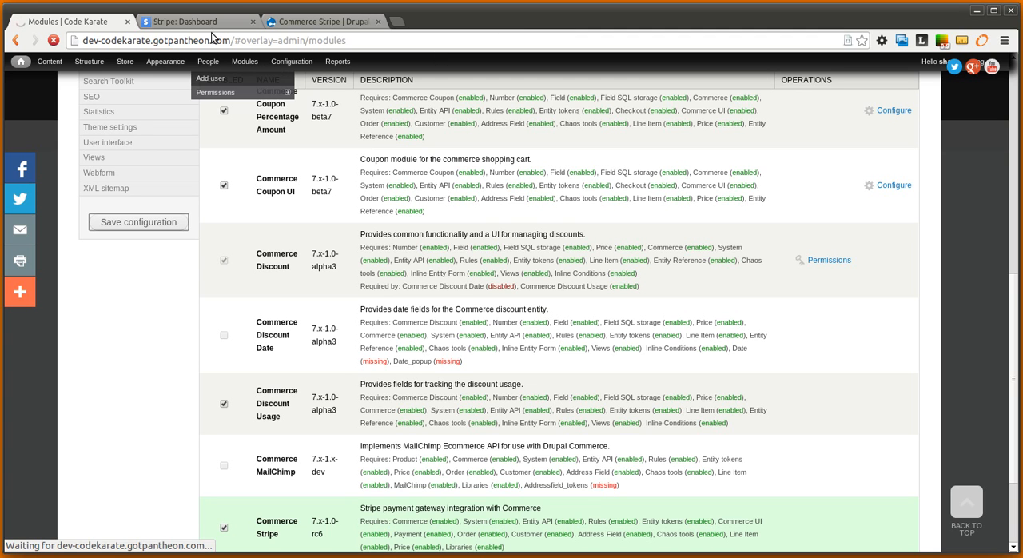
Step: Return to the Stripe dashboard and reach Account Settings from the account dropdown
{"action": "left_click", "coordinate": [199, 22]}
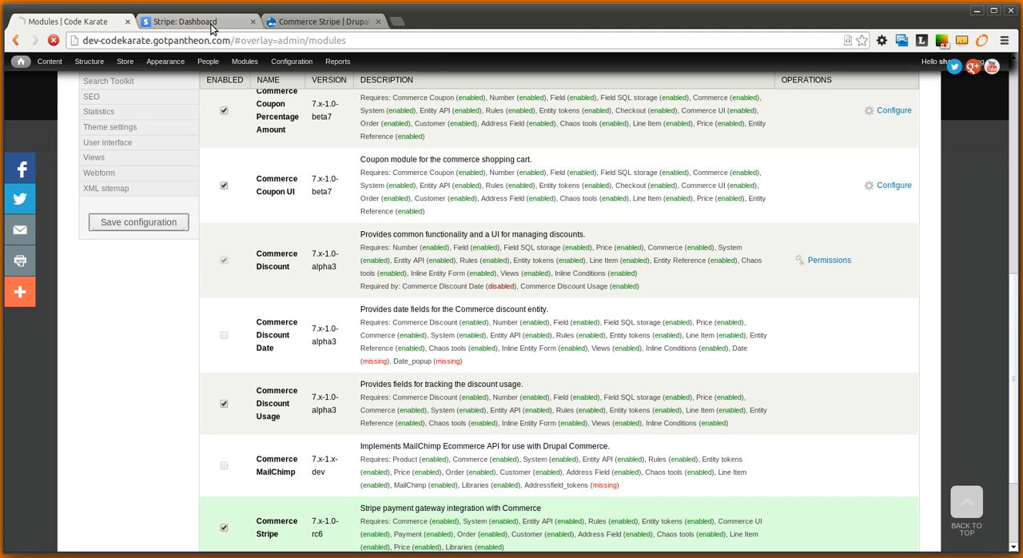
{"action": "left_click", "coordinate": [195, 22]}
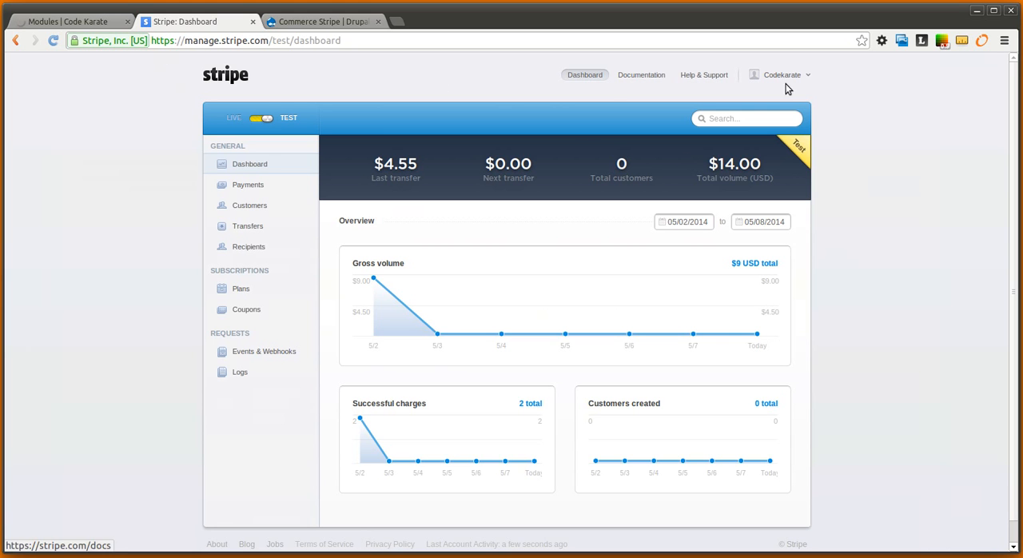
{"action": "left_click", "coordinate": [780, 75]}
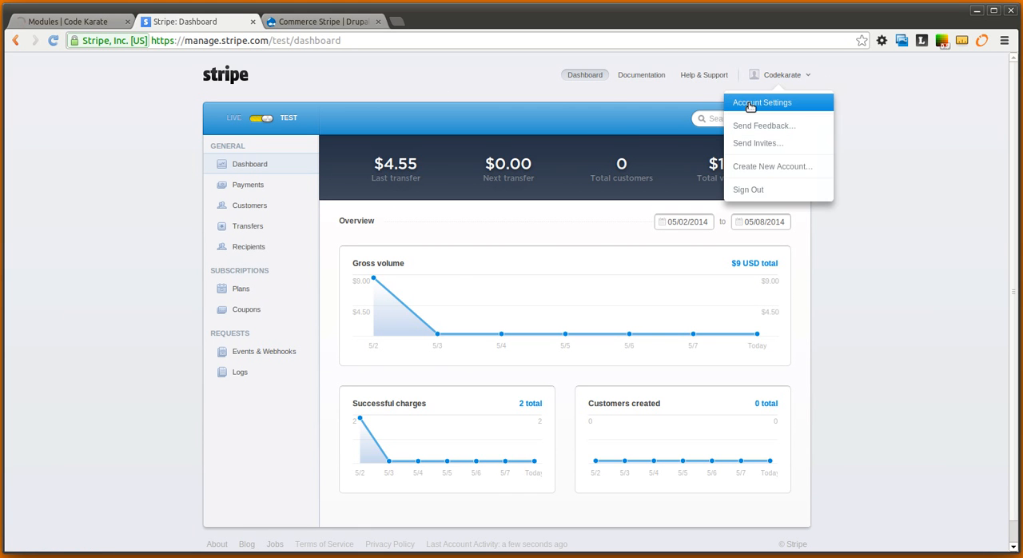
{"action": "left_click", "coordinate": [761, 103]}
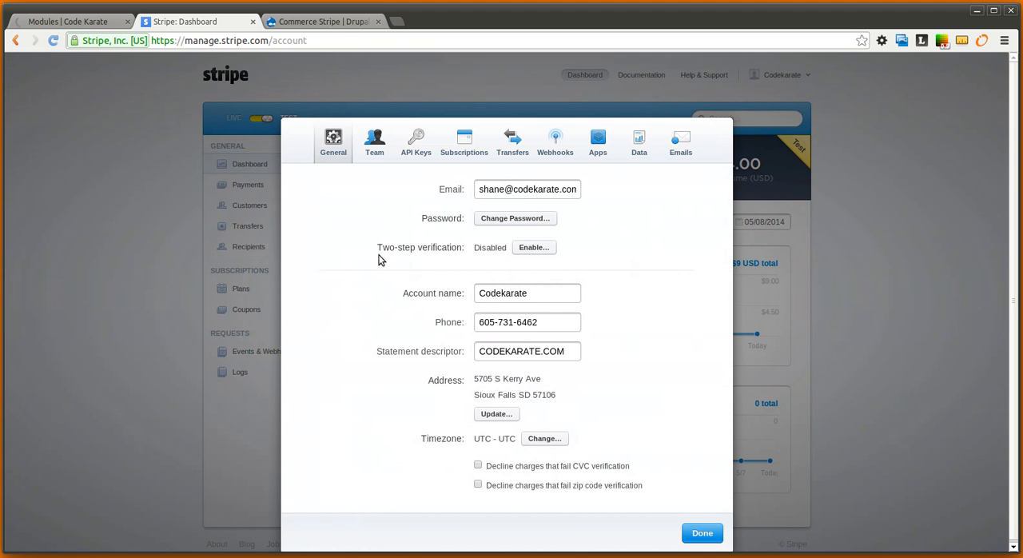
{"action": "mouse_move", "coordinate": [415, 142]}
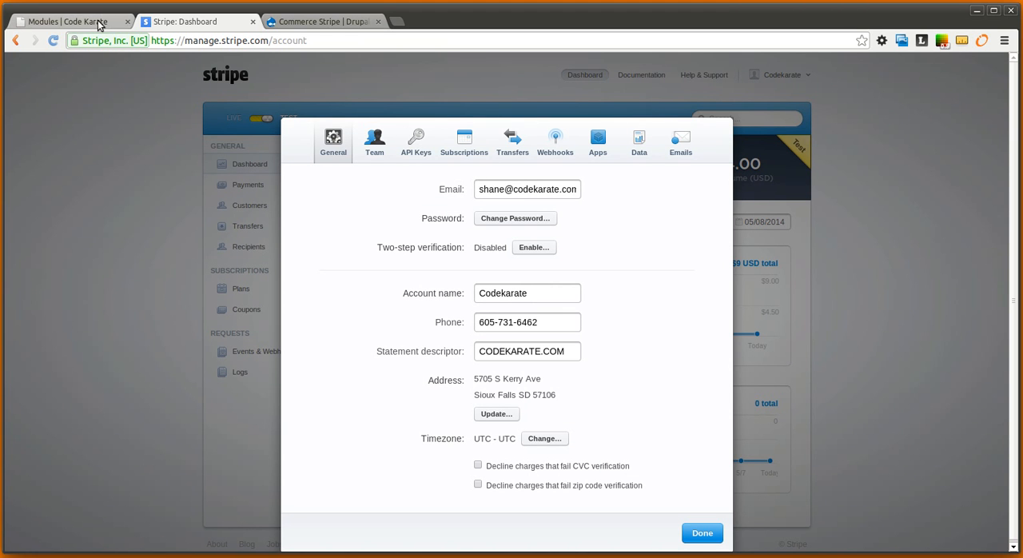
{"action": "mouse_move", "coordinate": [416, 144]}
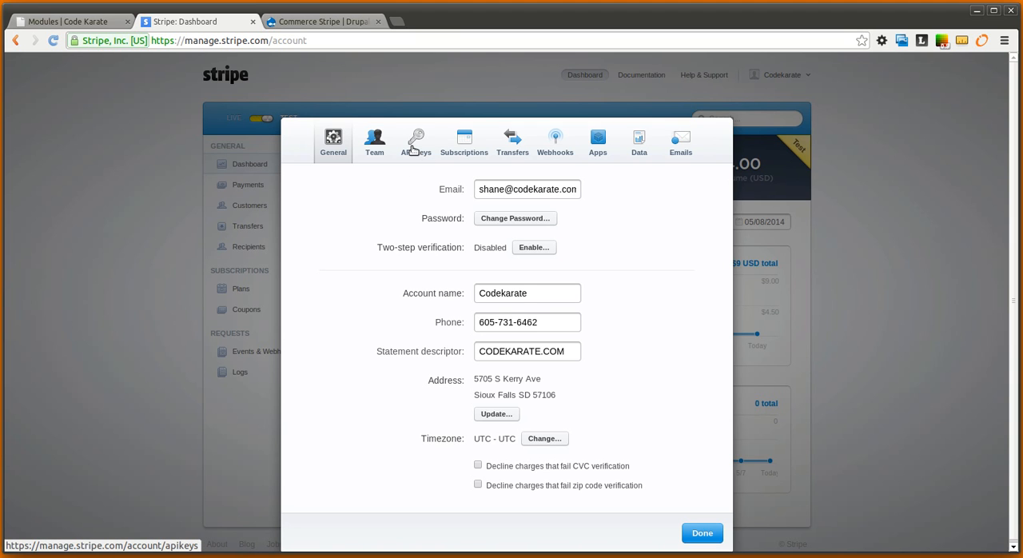
{"action": "mouse_move", "coordinate": [409, 159]}
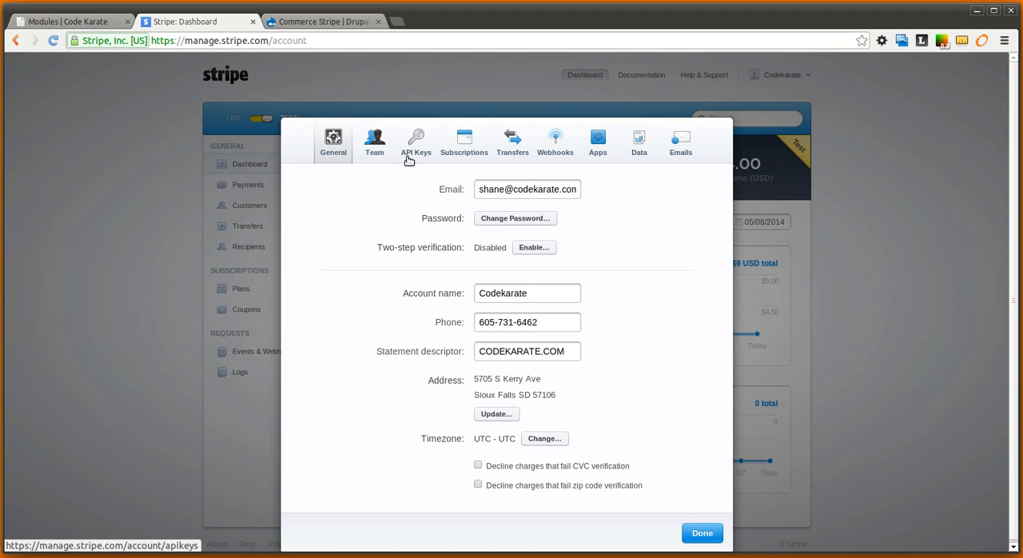
{"action": "mouse_move", "coordinate": [426, 163]}
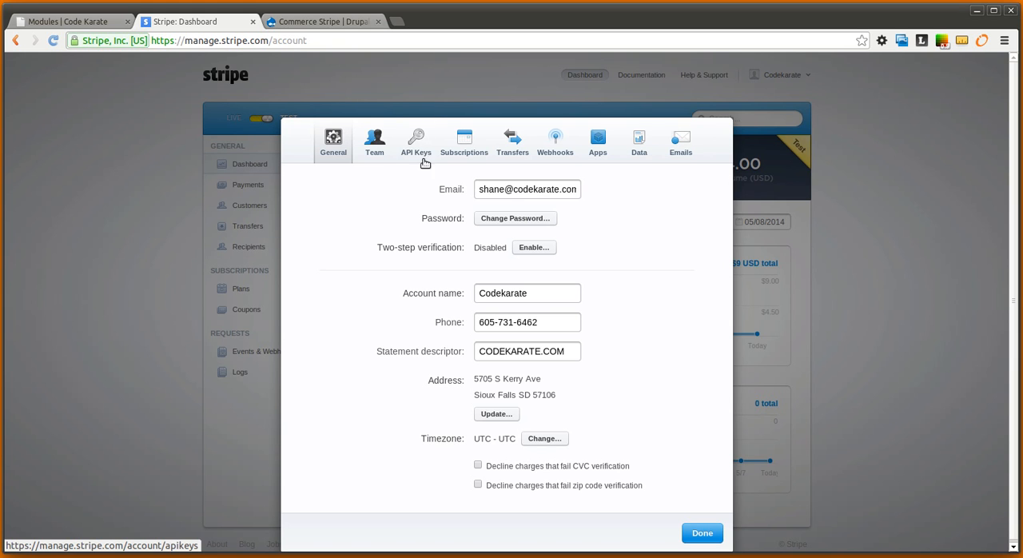
{"action": "mouse_move", "coordinate": [425, 163]}
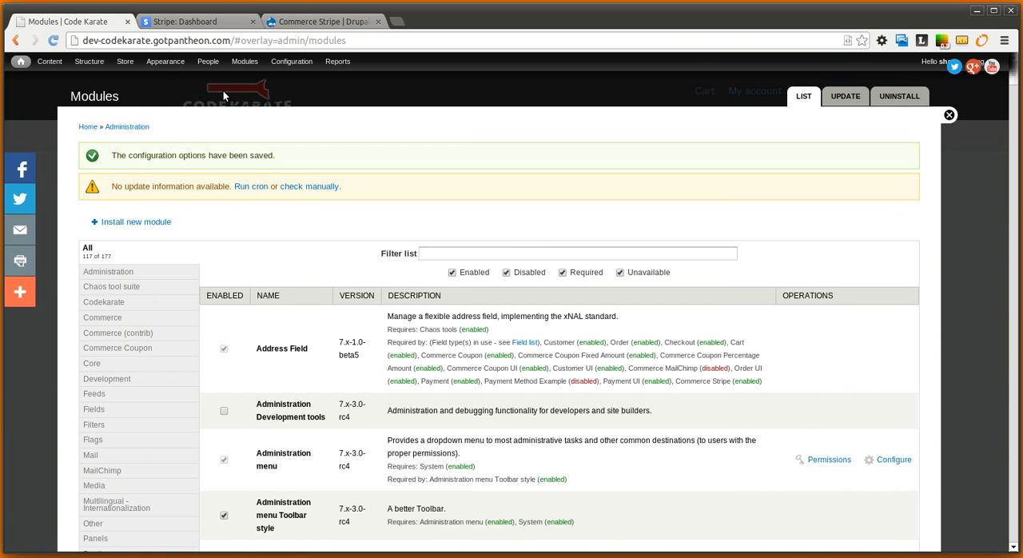
Step: Reach Store > Configuration > Payment methods listing the enabled Stripe rule, after a glance at Stripe
{"action": "left_click", "coordinate": [125, 61]}
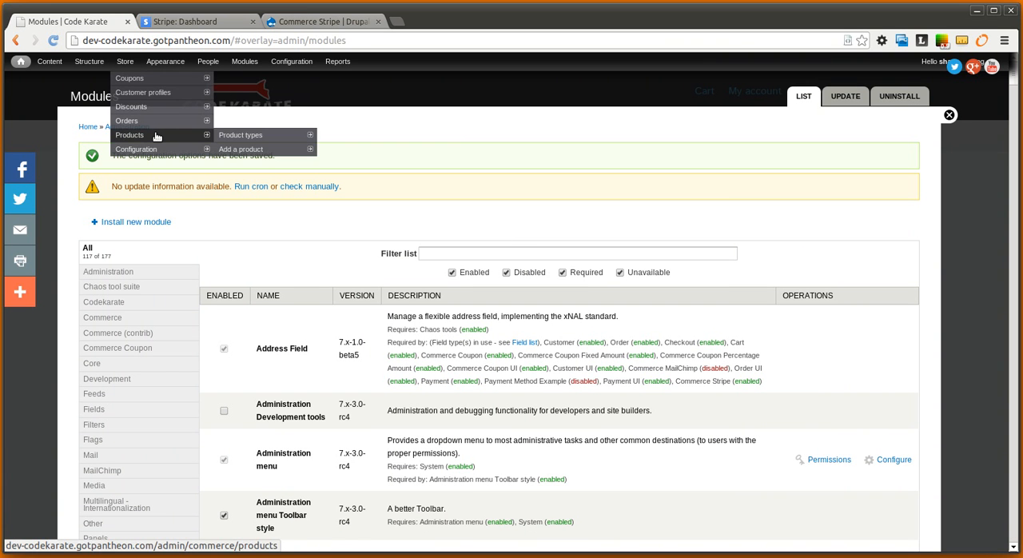
{"action": "mouse_move", "coordinate": [136, 149]}
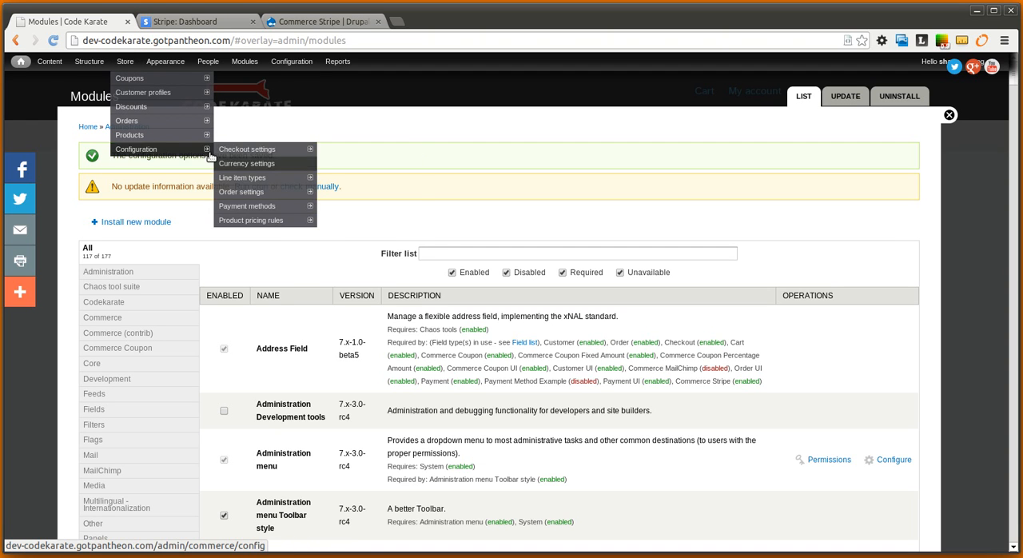
{"action": "mouse_move", "coordinate": [246, 207]}
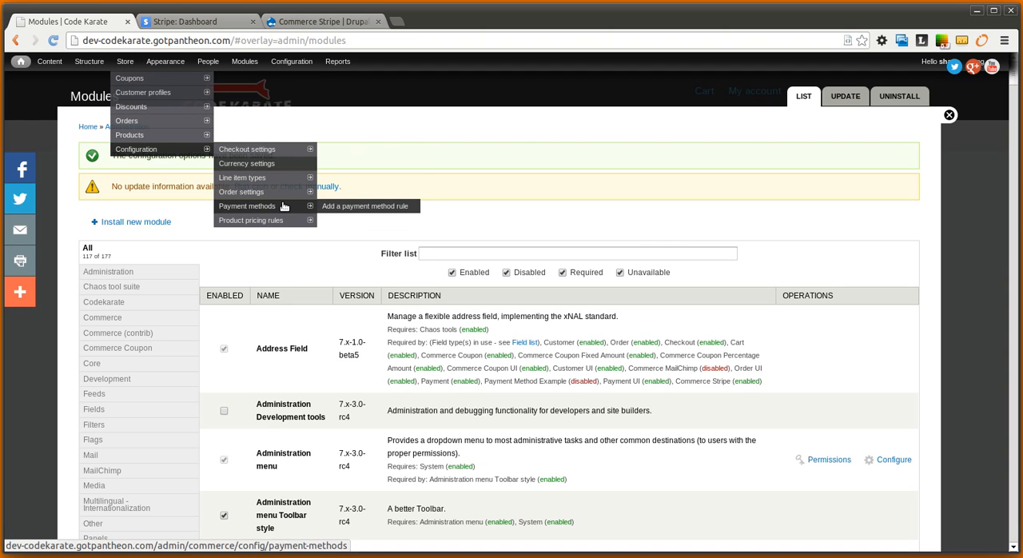
{"action": "left_click", "coordinate": [364, 205]}
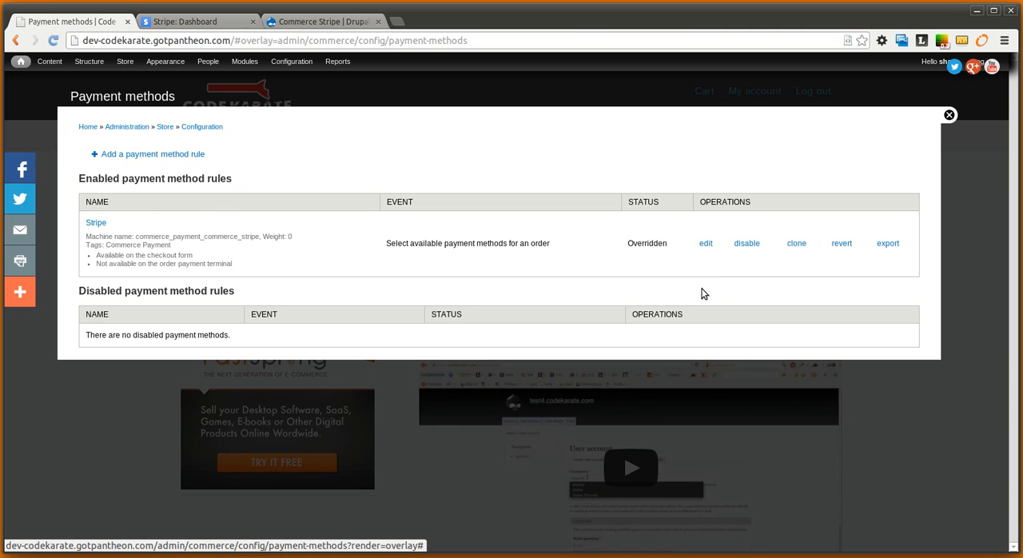
{"action": "mouse_move", "coordinate": [700, 253]}
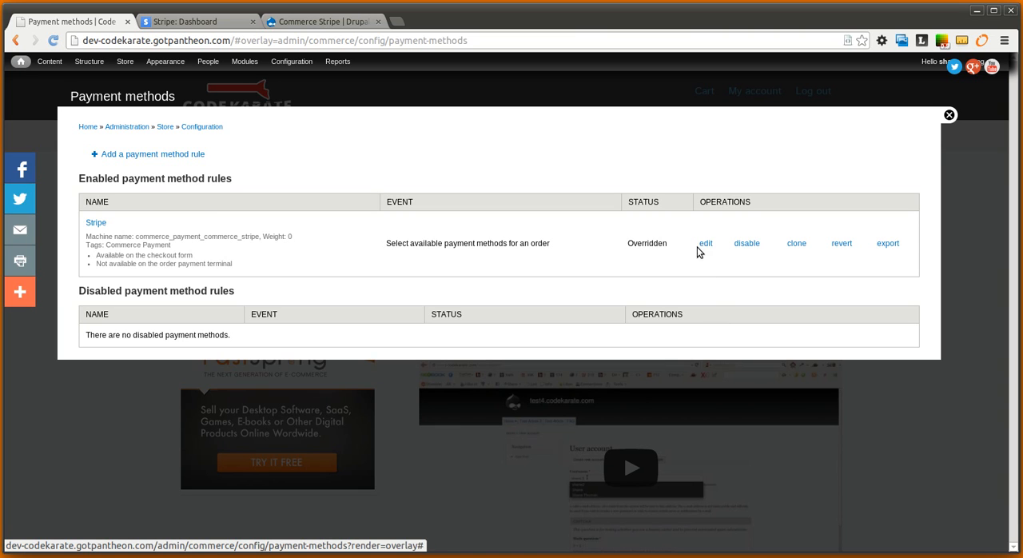
{"action": "mouse_move", "coordinate": [694, 248]}
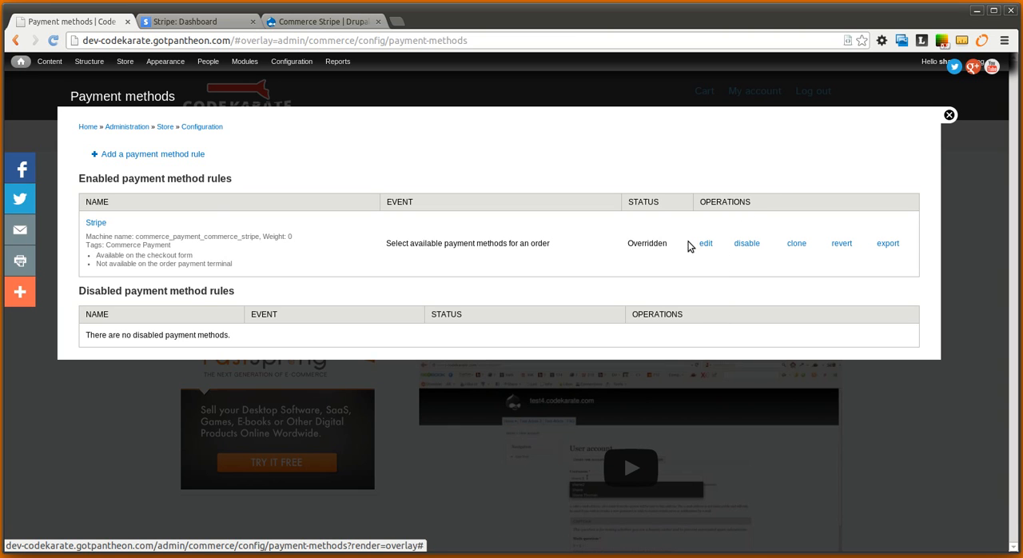
{"action": "mouse_move", "coordinate": [800, 88]}
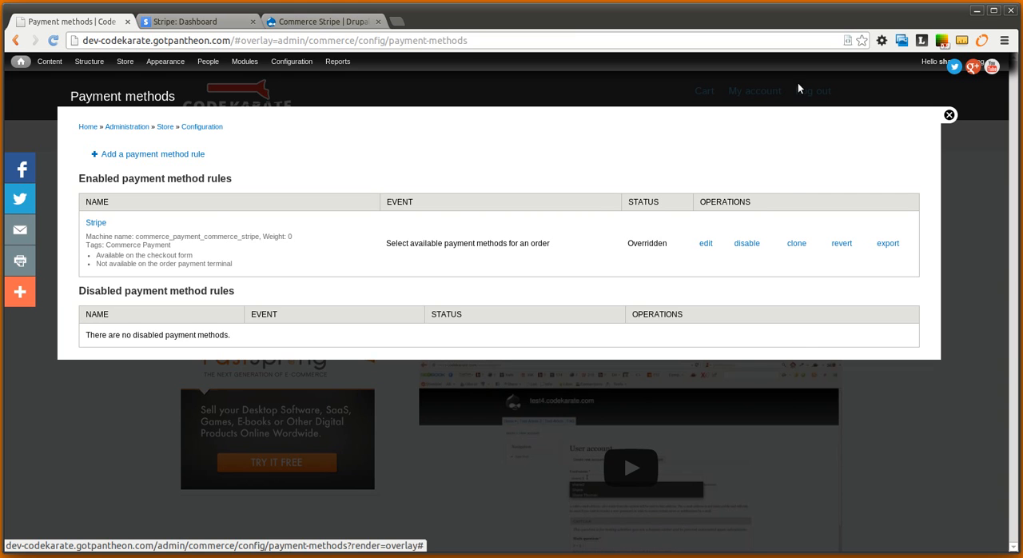
{"action": "mouse_move", "coordinate": [707, 243]}
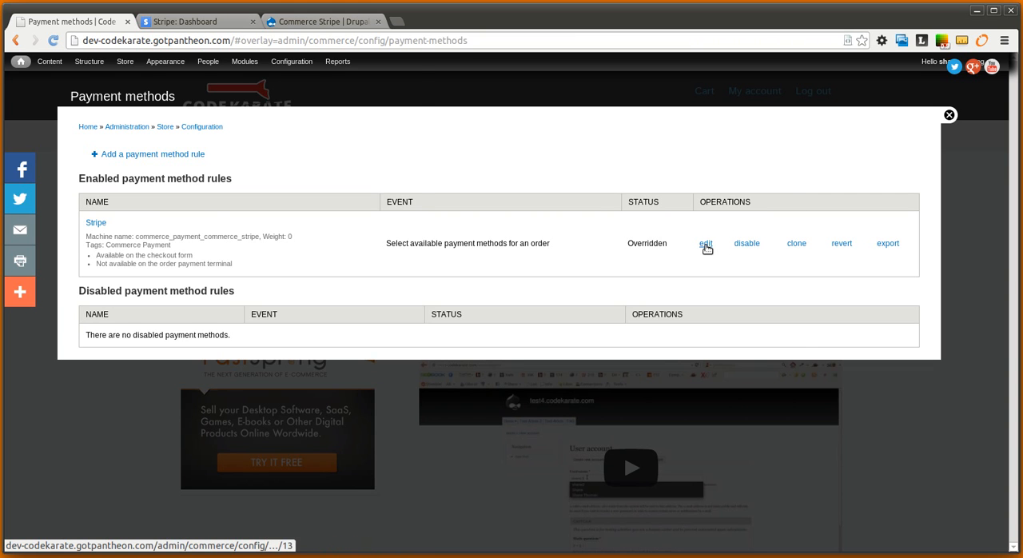
{"action": "left_click", "coordinate": [192, 22]}
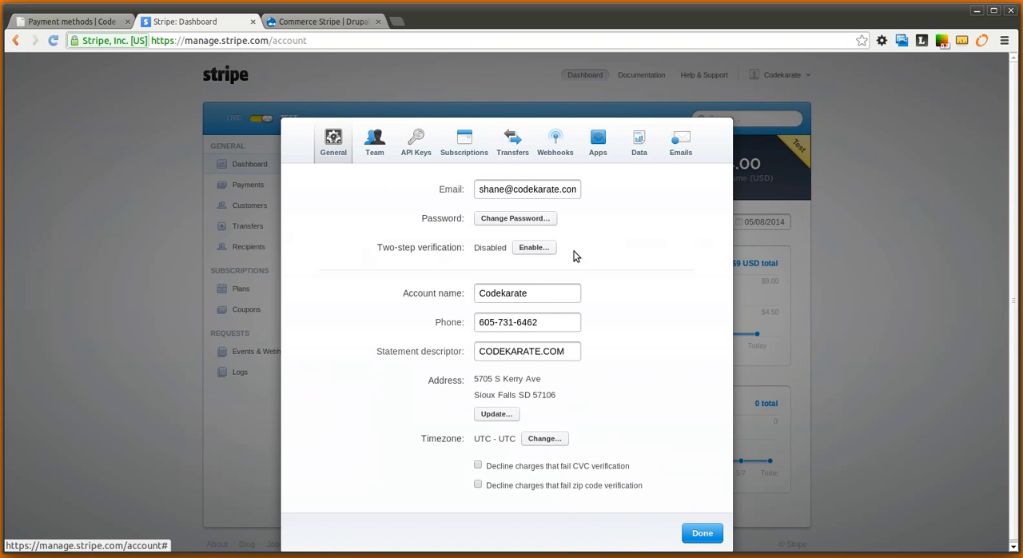
{"action": "mouse_move", "coordinate": [416, 143]}
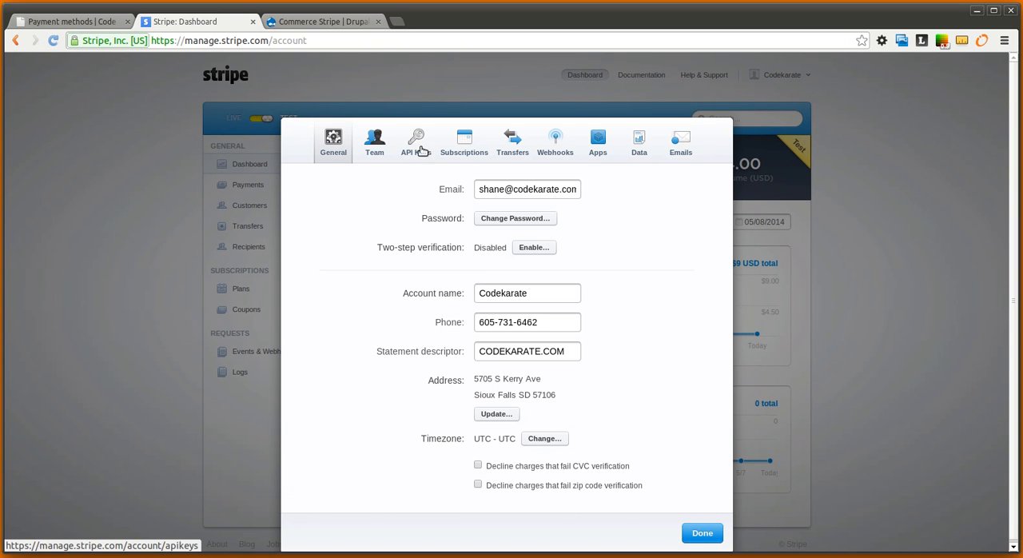
{"action": "left_click", "coordinate": [70, 23]}
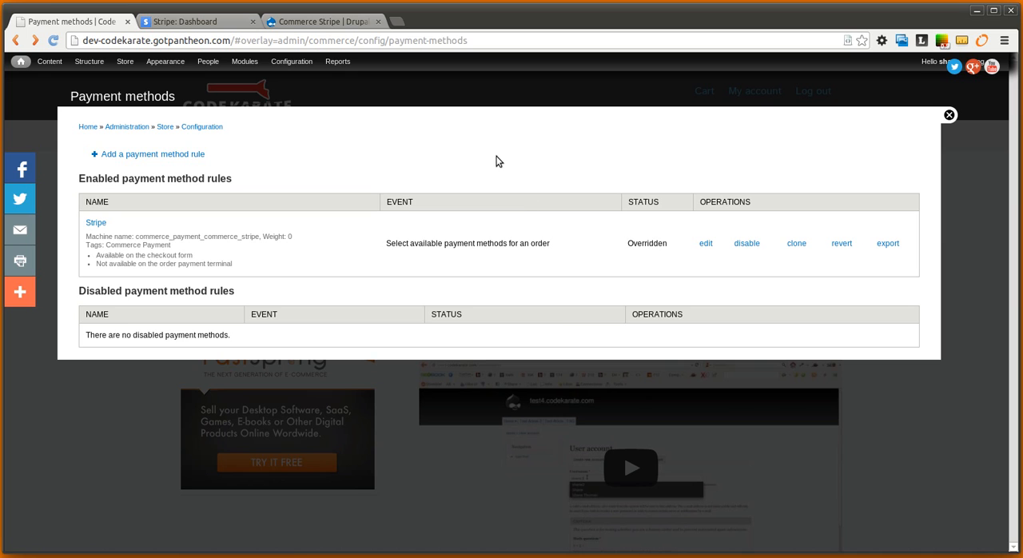
Step: Edit the Stripe reaction rule and its 'Enable payment method: Credit Card' action
{"action": "left_click", "coordinate": [705, 243]}
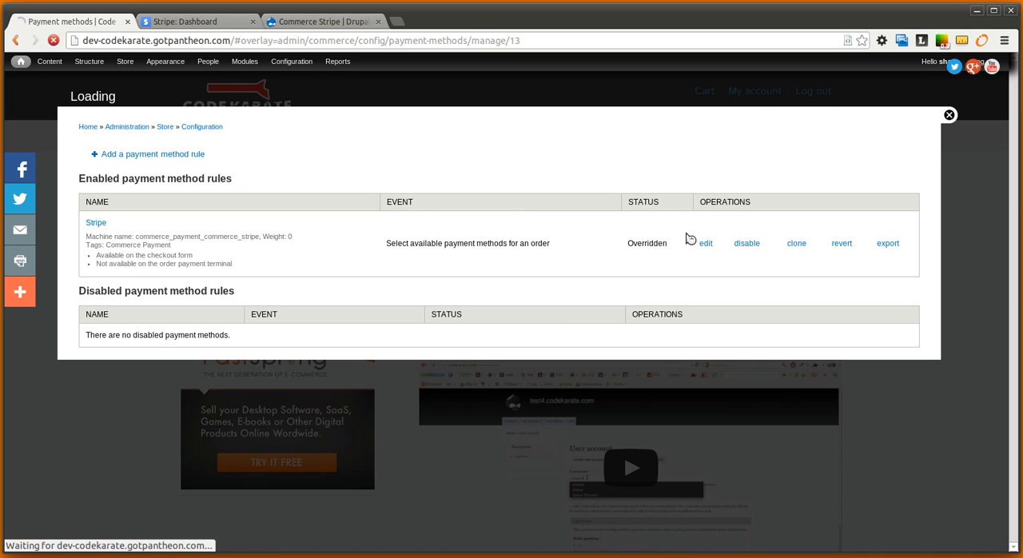
{"action": "left_click", "coordinate": [706, 243]}
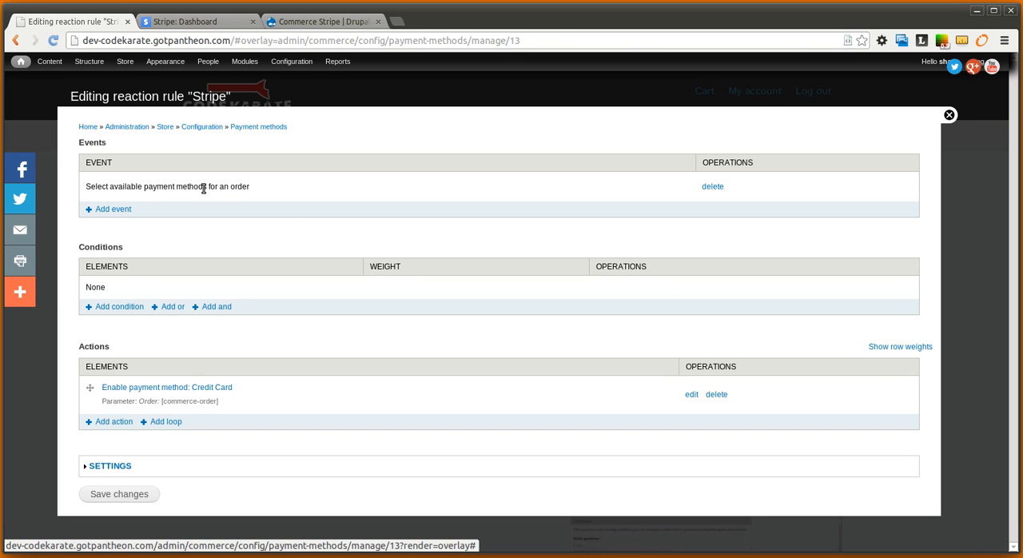
{"action": "mouse_move", "coordinate": [93, 390]}
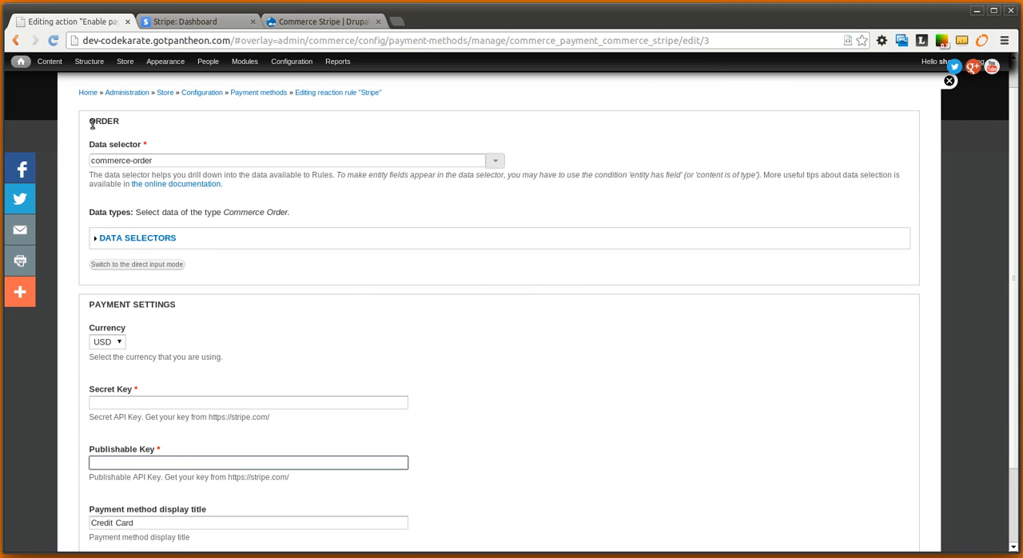
Step: Leave the empty Secret and Publishable Key fields and switch over to the Stripe dashboard
{"action": "left_click", "coordinate": [107, 342]}
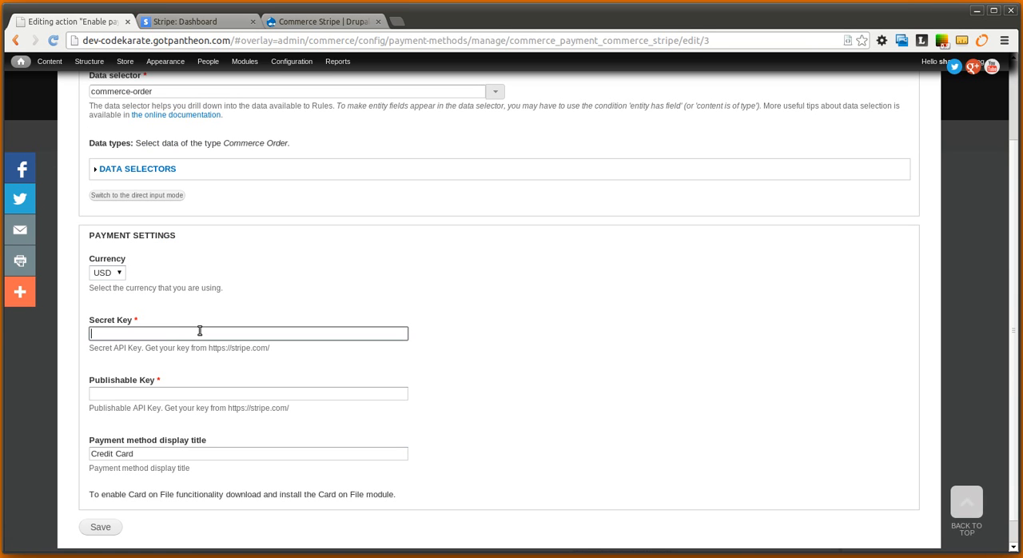
{"action": "mouse_move", "coordinate": [207, 396]}
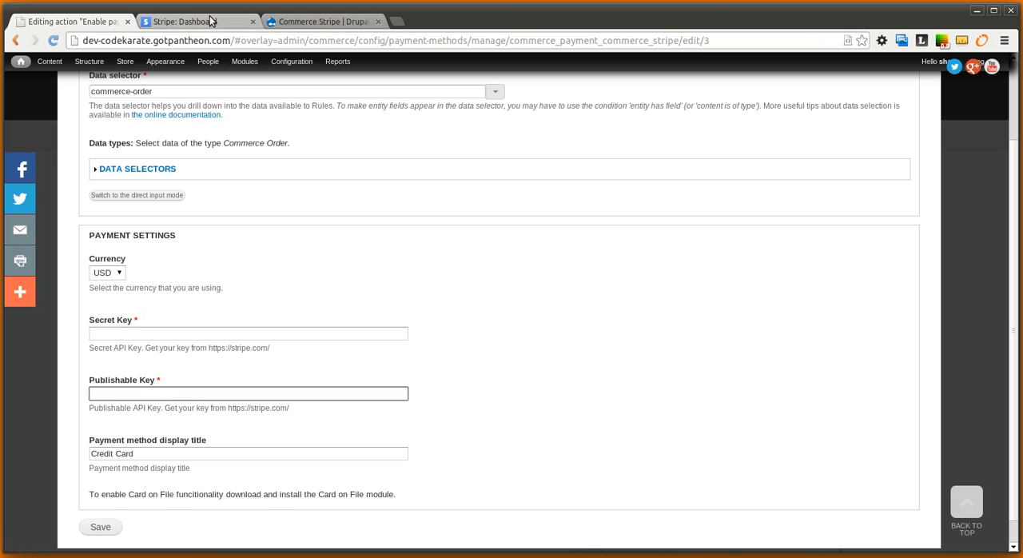
{"action": "left_click", "coordinate": [192, 22]}
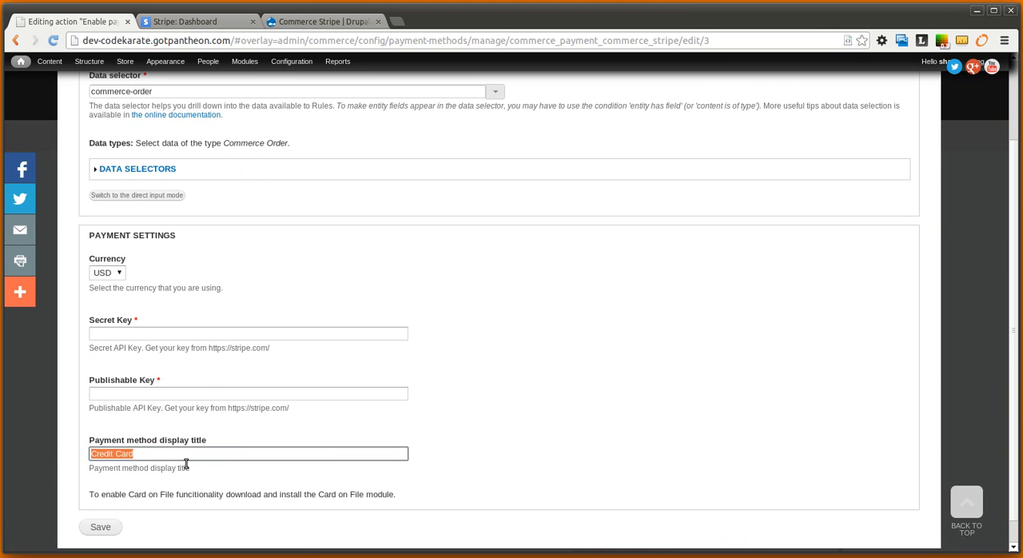
{"action": "mouse_move", "coordinate": [236, 492]}
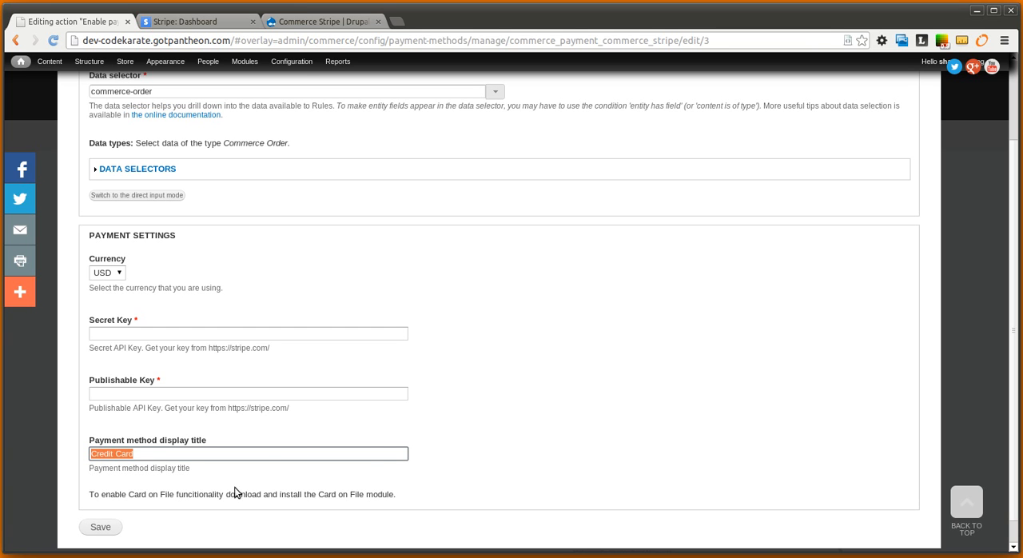
{"action": "mouse_move", "coordinate": [668, 268]}
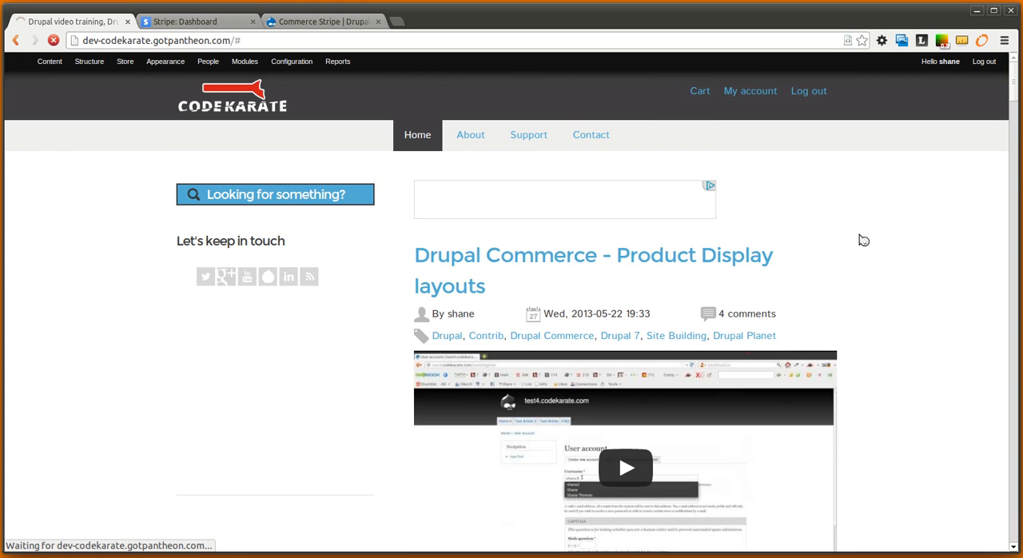
{"action": "mouse_move", "coordinate": [969, 249]}
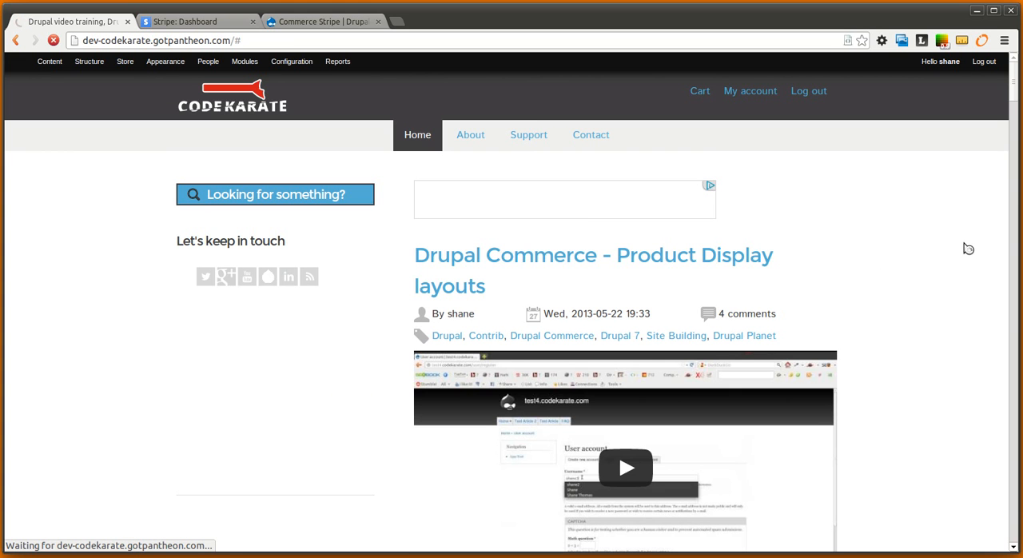
Step: View the '5 Secrets to Becoming a Drupal 7 Ninja' product and return to the $5.00 cart
{"action": "left_click", "coordinate": [700, 90]}
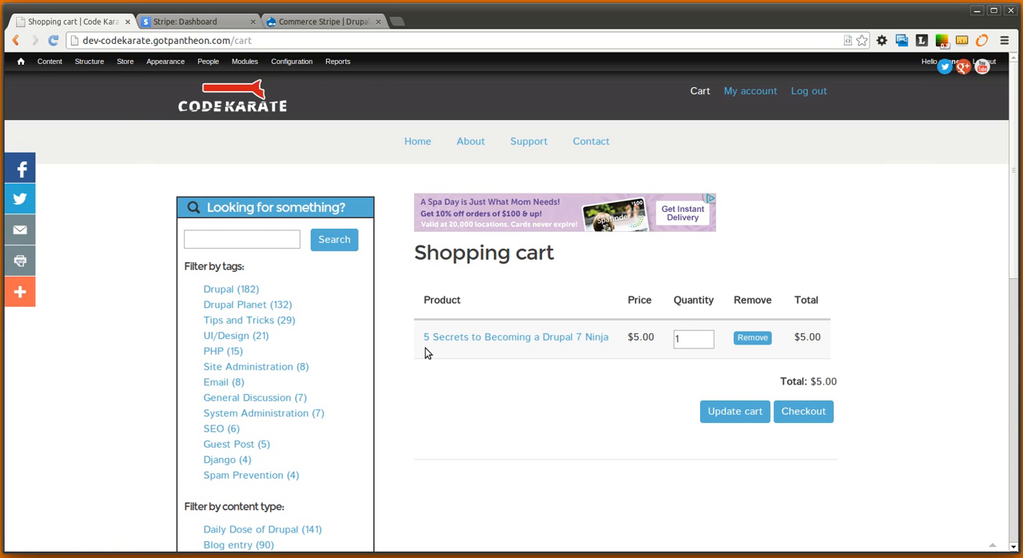
{"action": "mouse_move", "coordinate": [425, 350]}
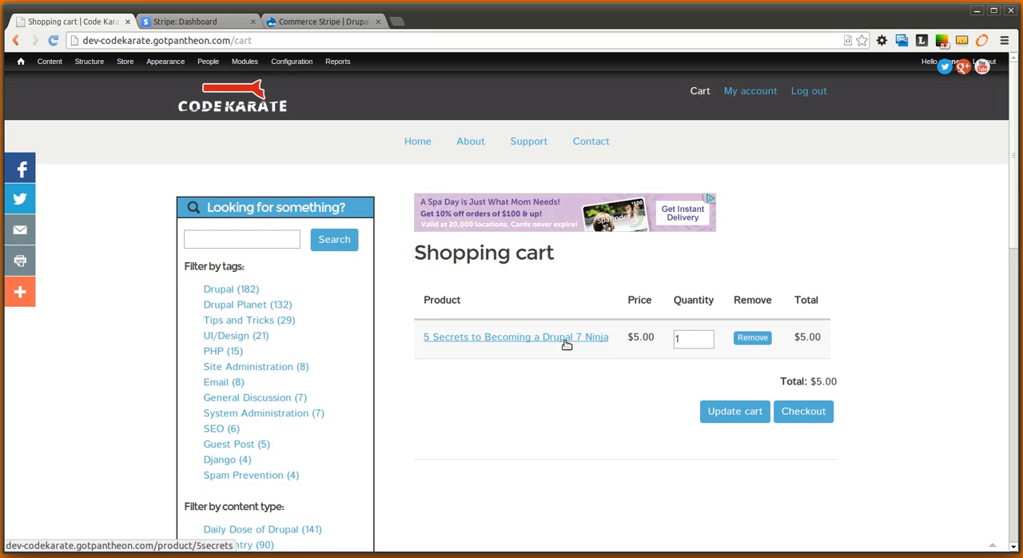
{"action": "left_click", "coordinate": [515, 336]}
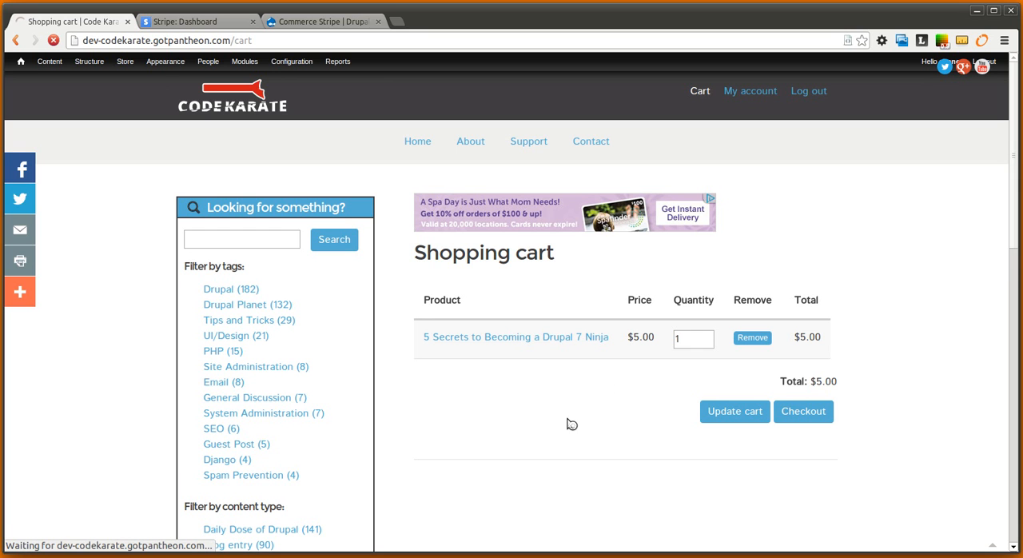
{"action": "left_click", "coordinate": [515, 335]}
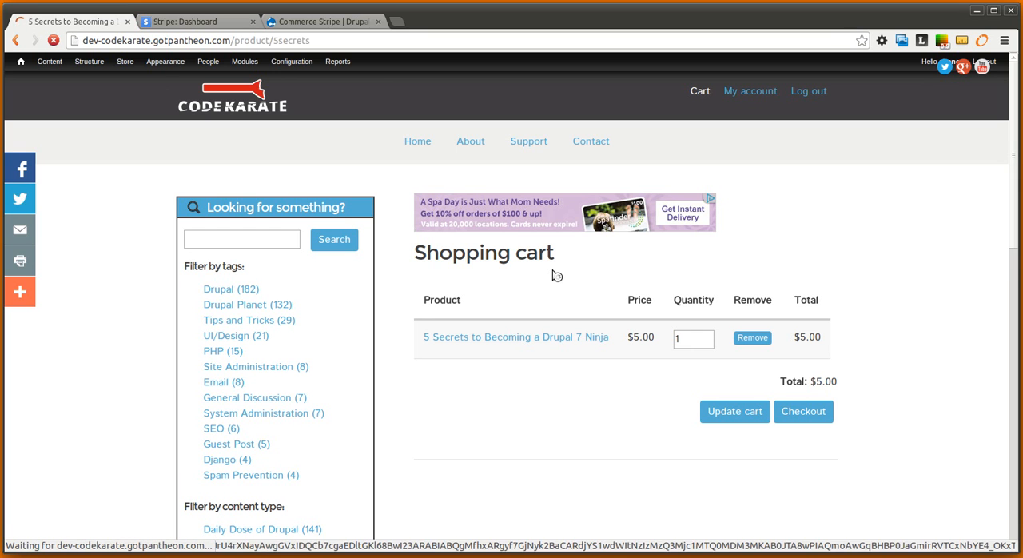
{"action": "left_click", "coordinate": [515, 336]}
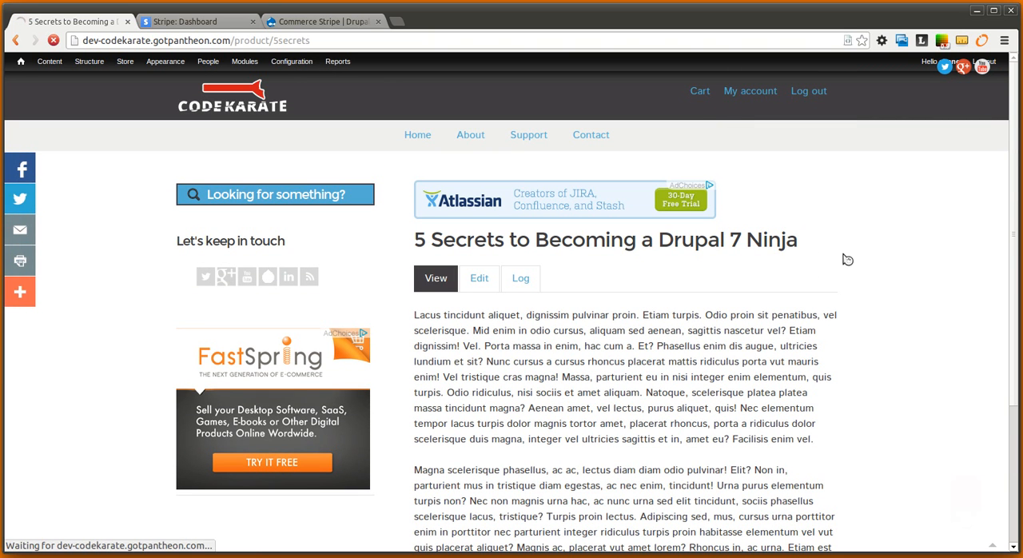
{"action": "left_click", "coordinate": [699, 90]}
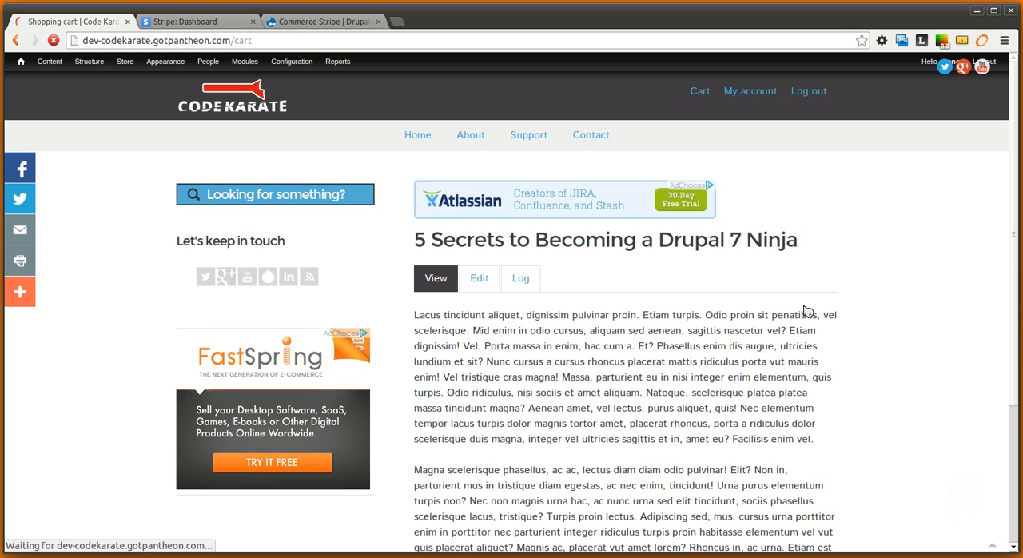
{"action": "left_click", "coordinate": [700, 90]}
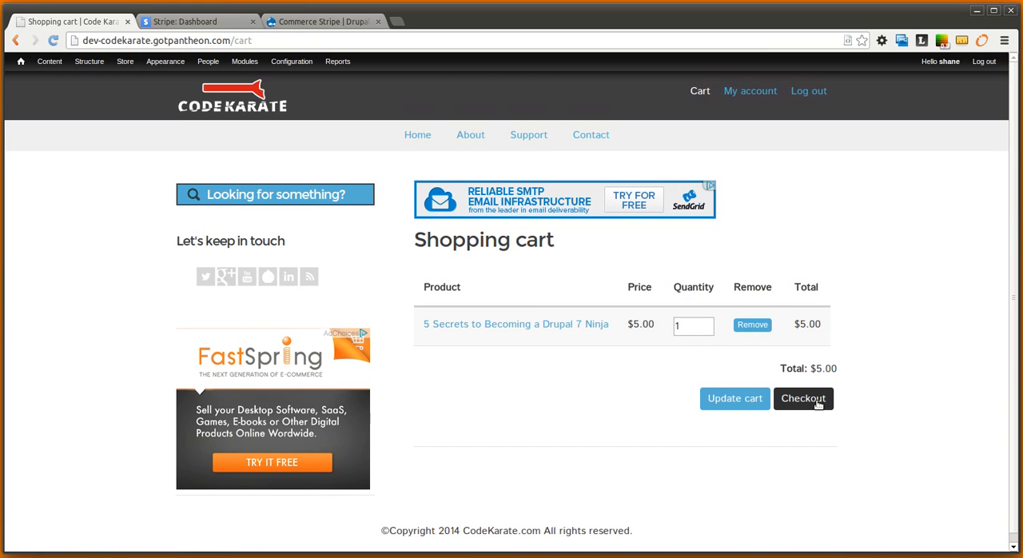
Step: Start checkout, fill billing for Shane at Sioux Falls, South Dakota 57106, and continue
{"action": "left_click", "coordinate": [802, 398]}
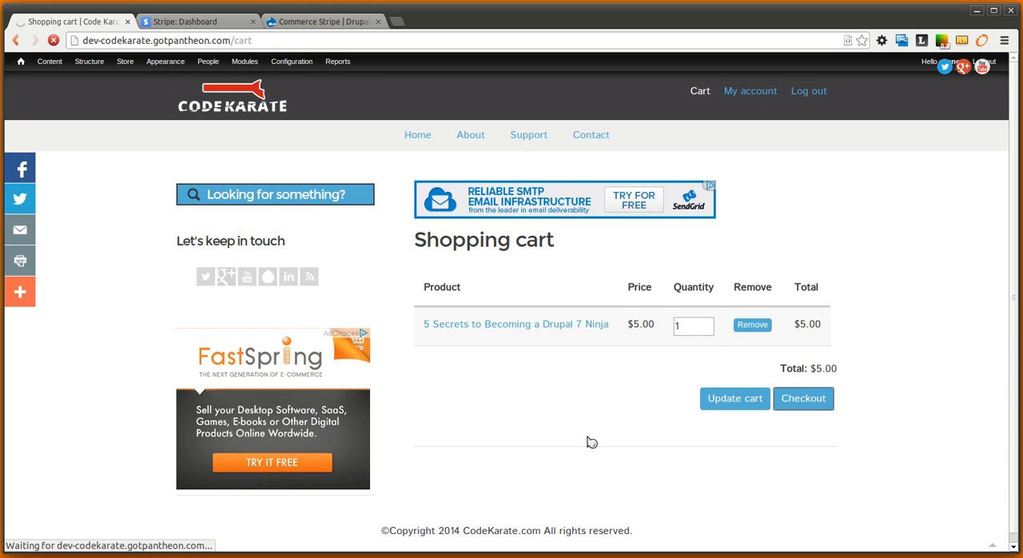
{"action": "left_click", "coordinate": [803, 398]}
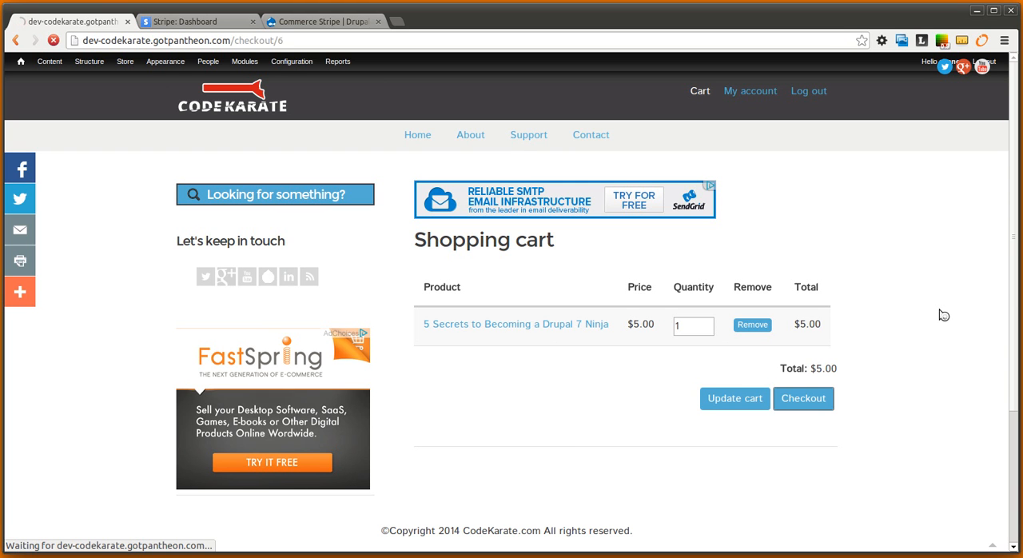
{"action": "left_click", "coordinate": [803, 398]}
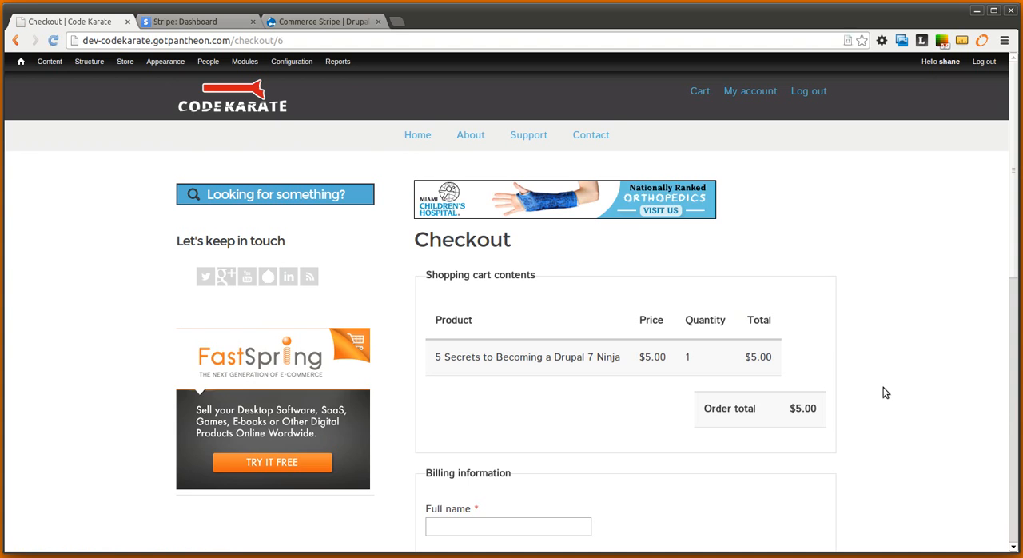
{"action": "scroll", "scroll_direction": "down", "scroll_amount": 3}
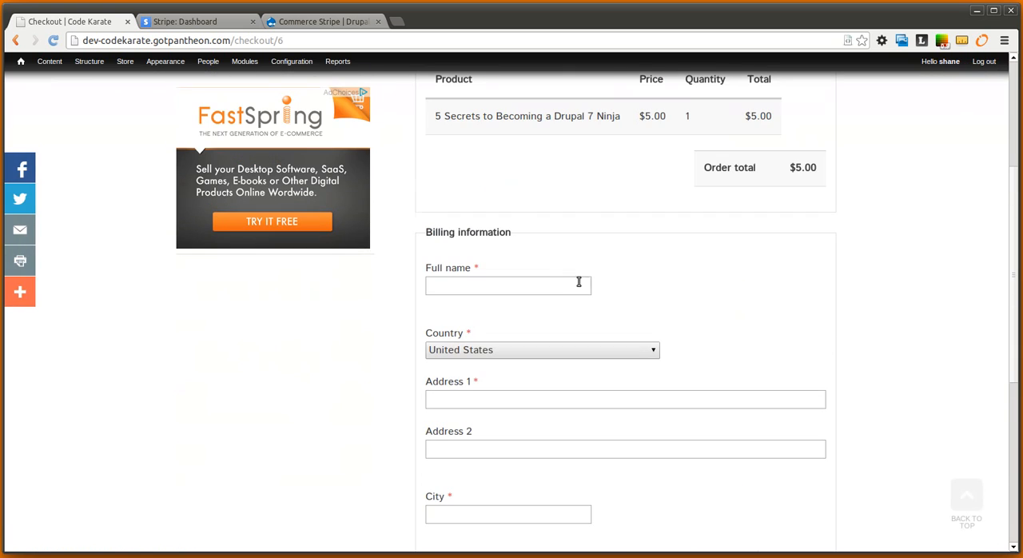
{"action": "type", "text": "Shane"}
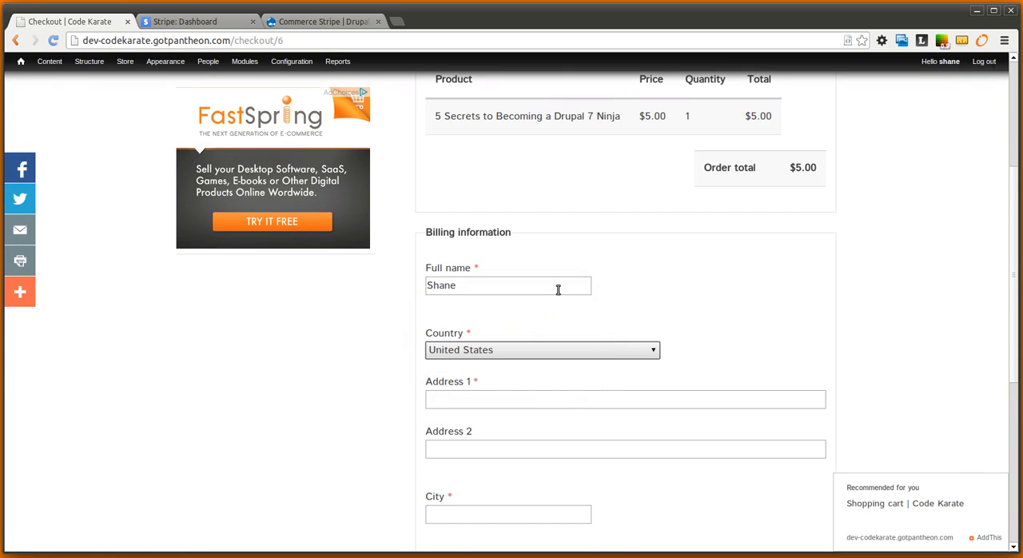
{"action": "left_click", "coordinate": [625, 400]}
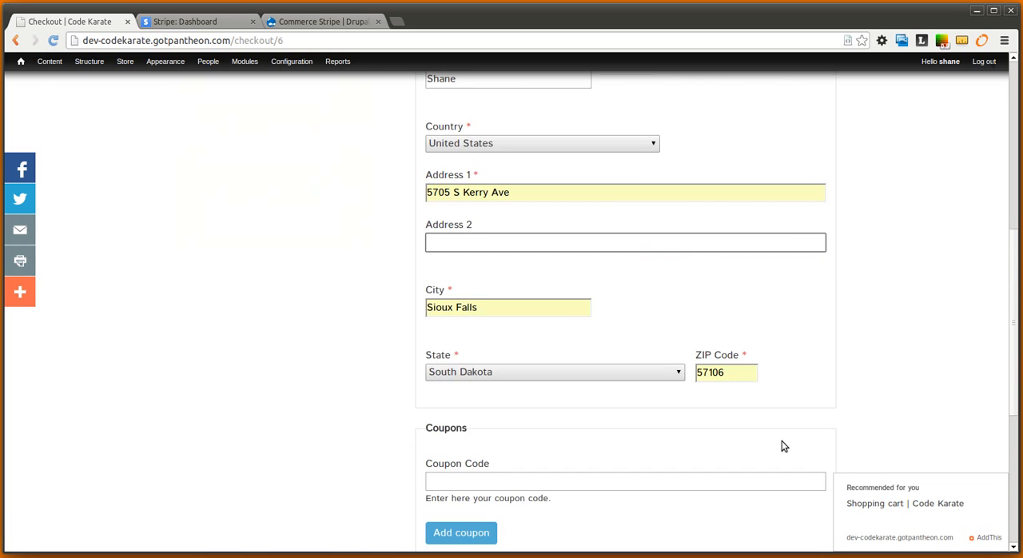
{"action": "scroll", "scroll_direction": "down", "scroll_amount": 3}
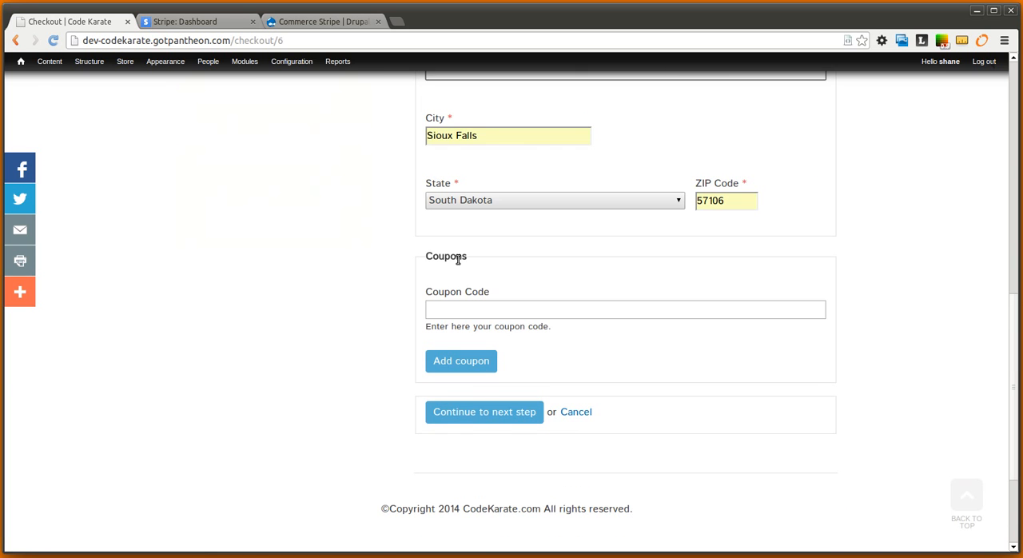
{"action": "left_click", "coordinate": [482, 412]}
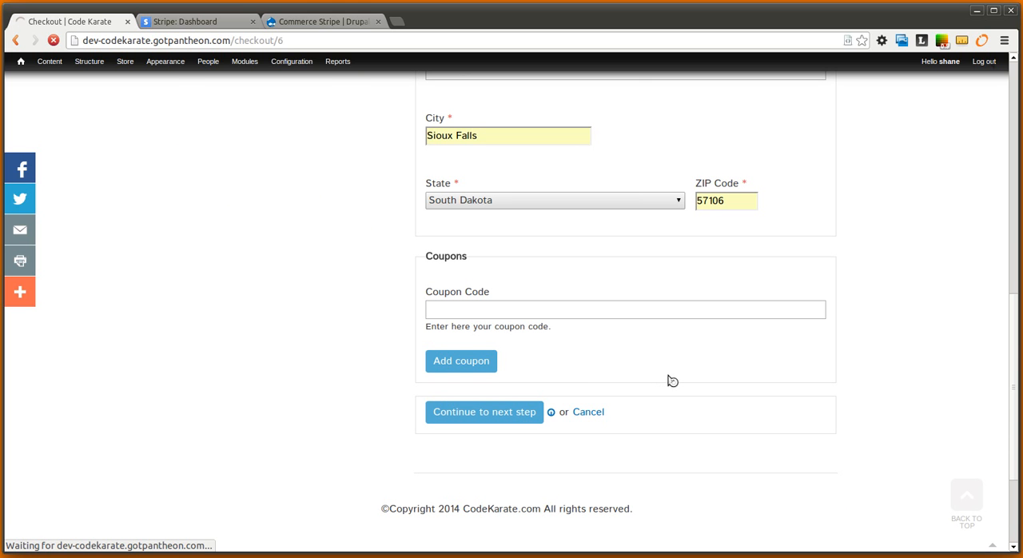
{"action": "mouse_move", "coordinate": [940, 342]}
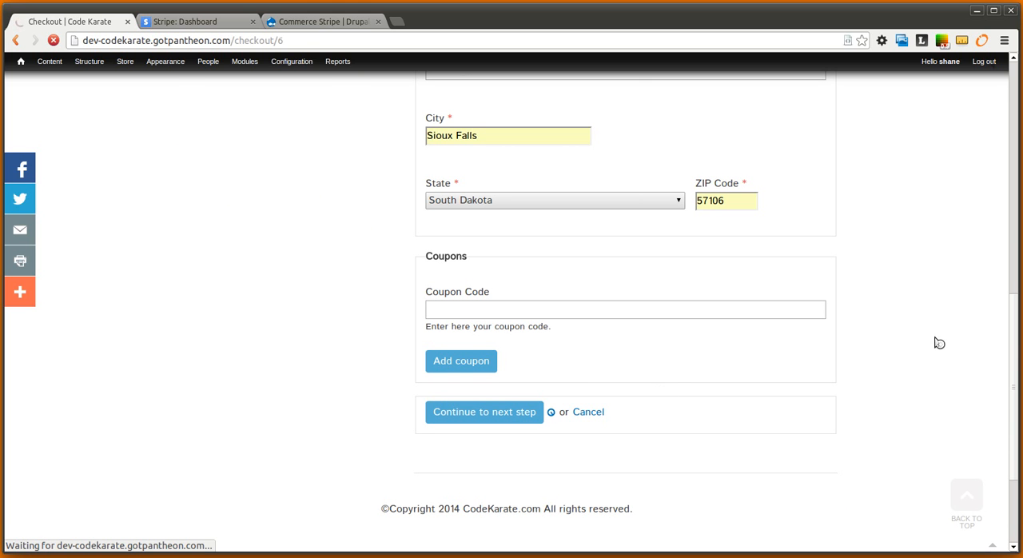
{"action": "left_click", "coordinate": [483, 413]}
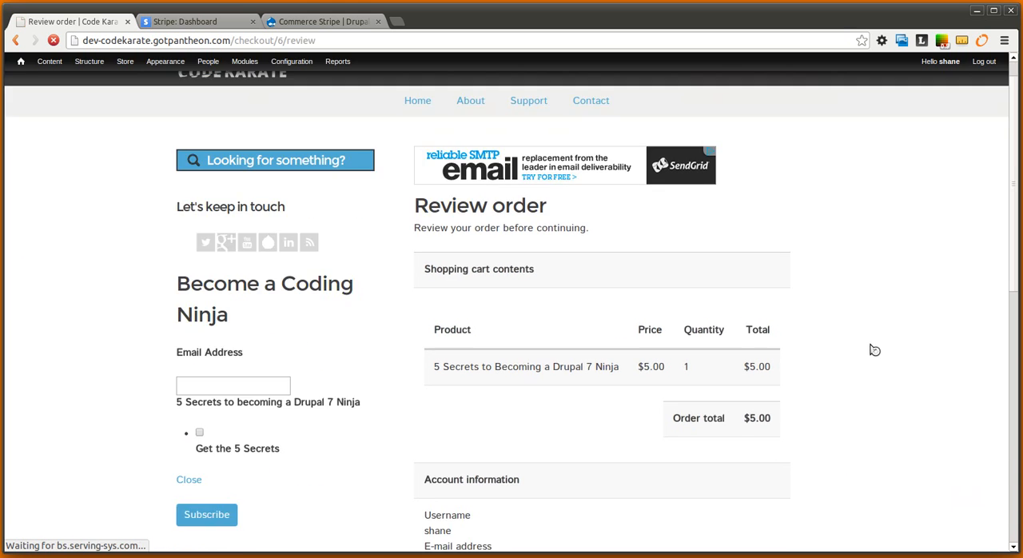
{"action": "scroll", "scroll_direction": "down", "scroll_amount": 3}
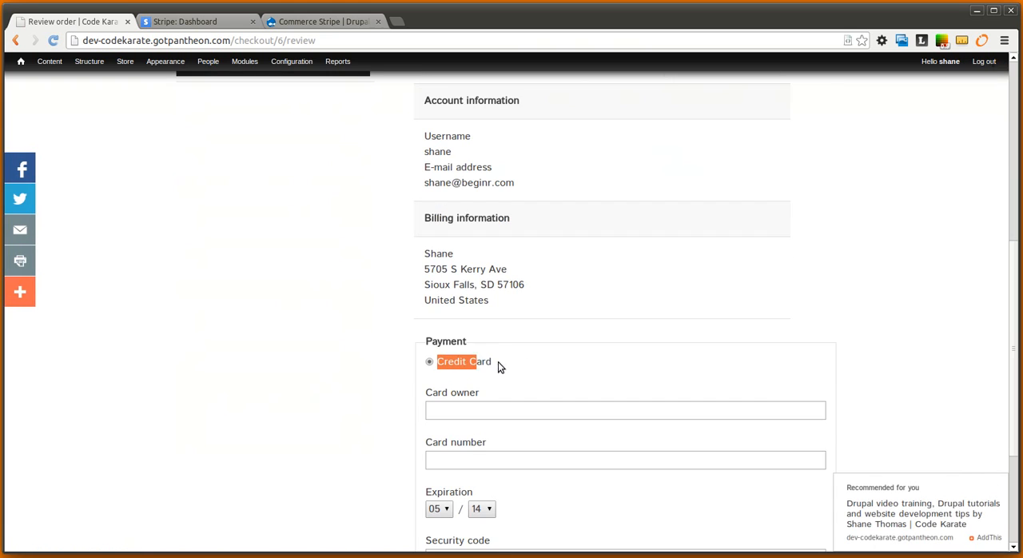
{"action": "scroll", "scroll_direction": "down", "scroll_amount": 3}
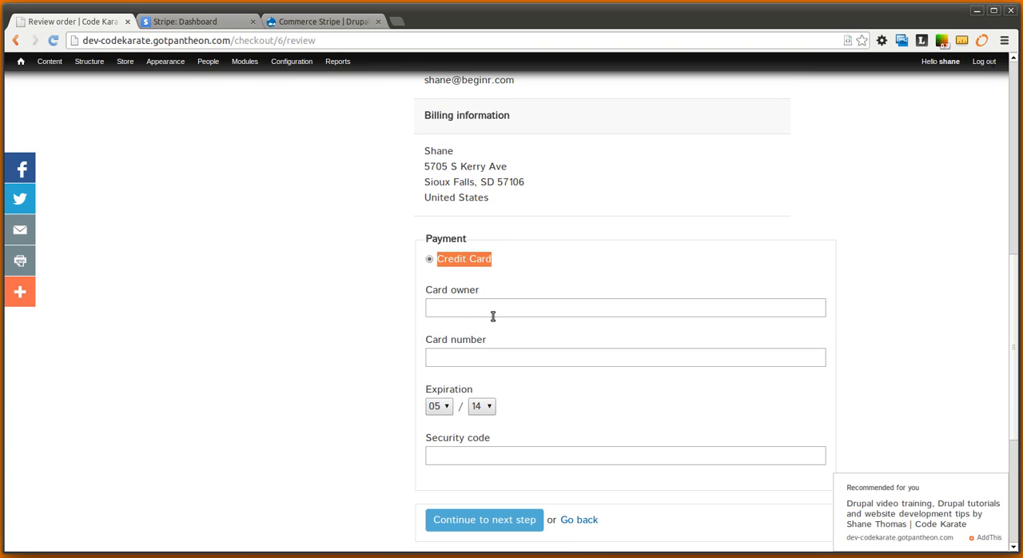
{"action": "left_click", "coordinate": [624, 307]}
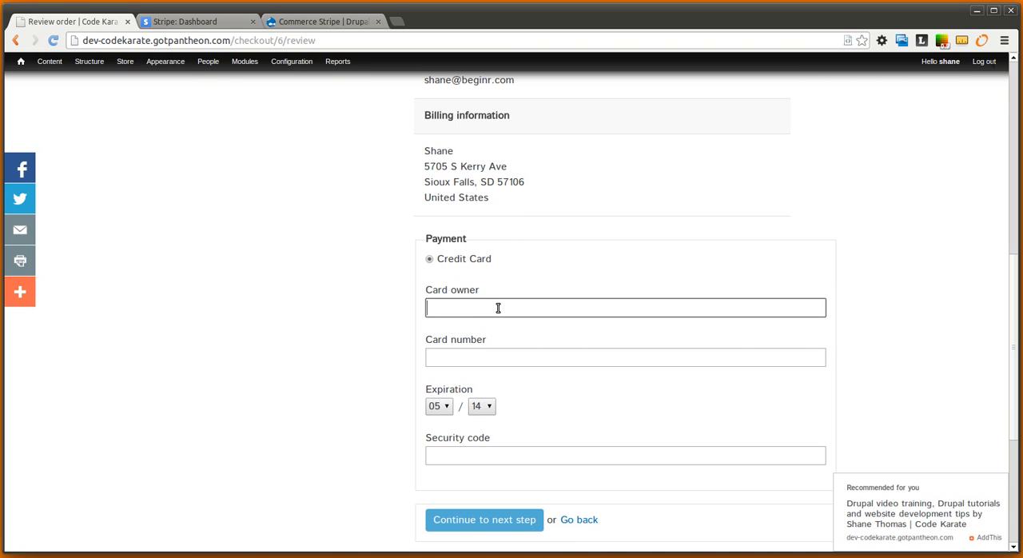
{"action": "type", "text": "Test Account"}
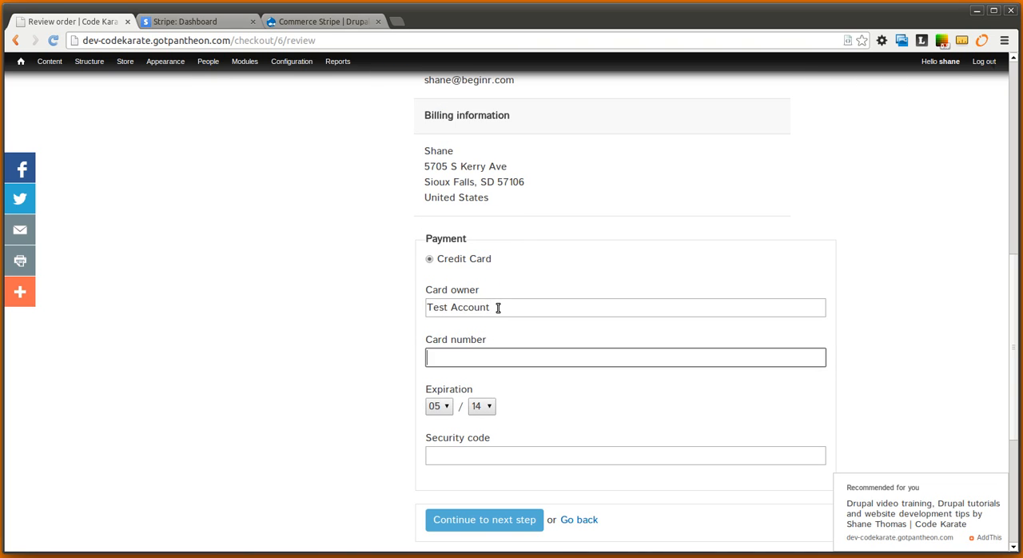
{"action": "type", "text": "4242424242424242"}
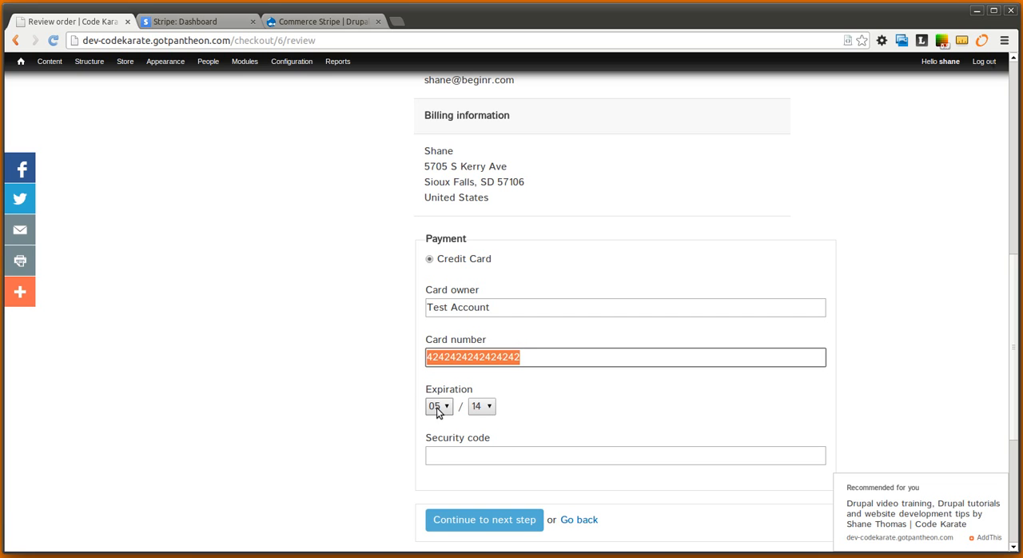
{"action": "left_click", "coordinate": [438, 406]}
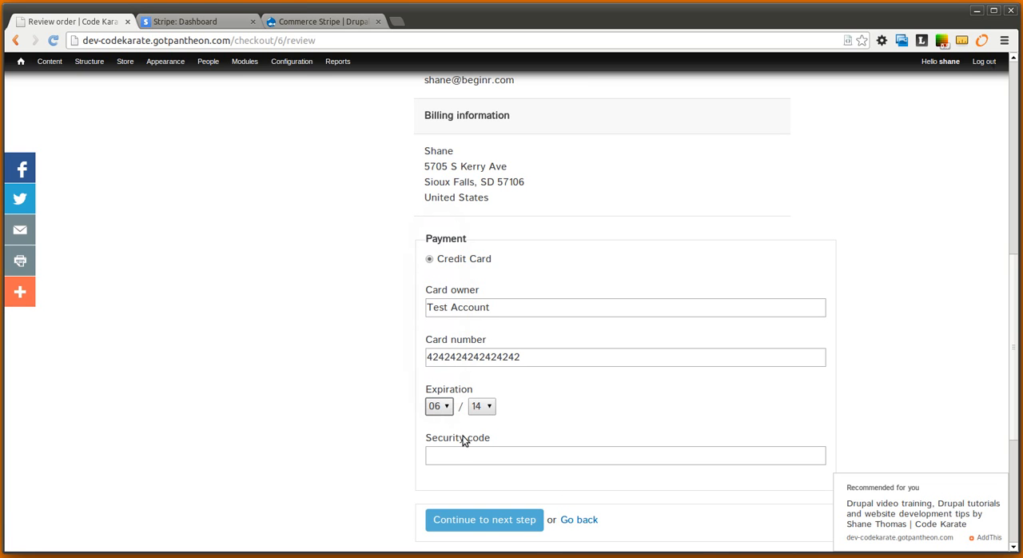
{"action": "type", "text": "123"}
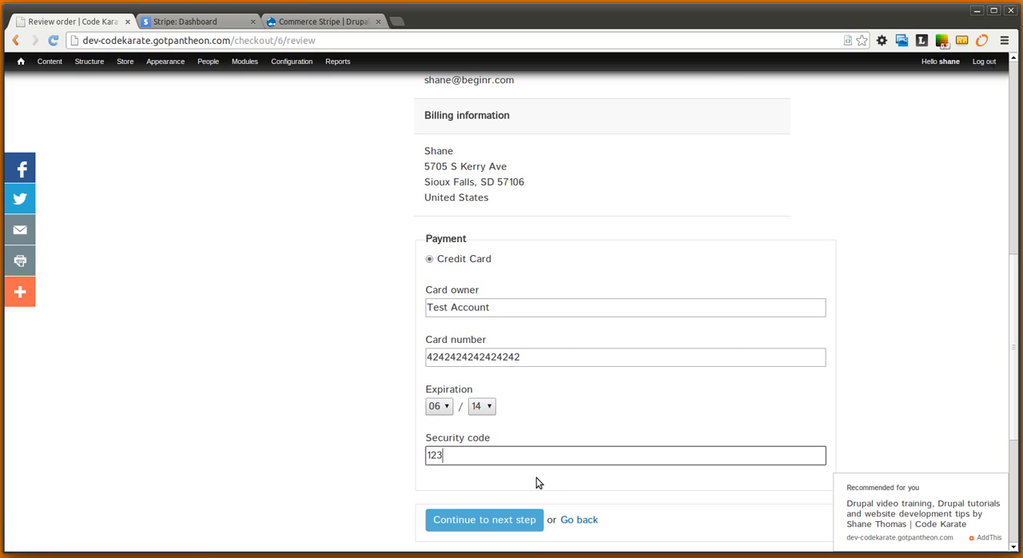
Step: Complete checkout as order number 6, highlight the confirmation, and return to Stripe
{"action": "left_click", "coordinate": [485, 520]}
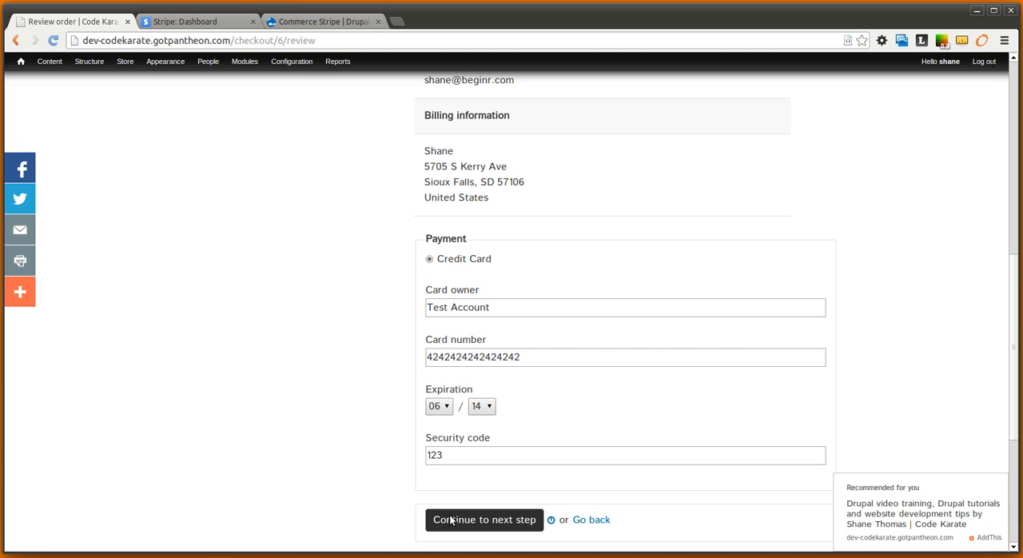
{"action": "left_click", "coordinate": [483, 520]}
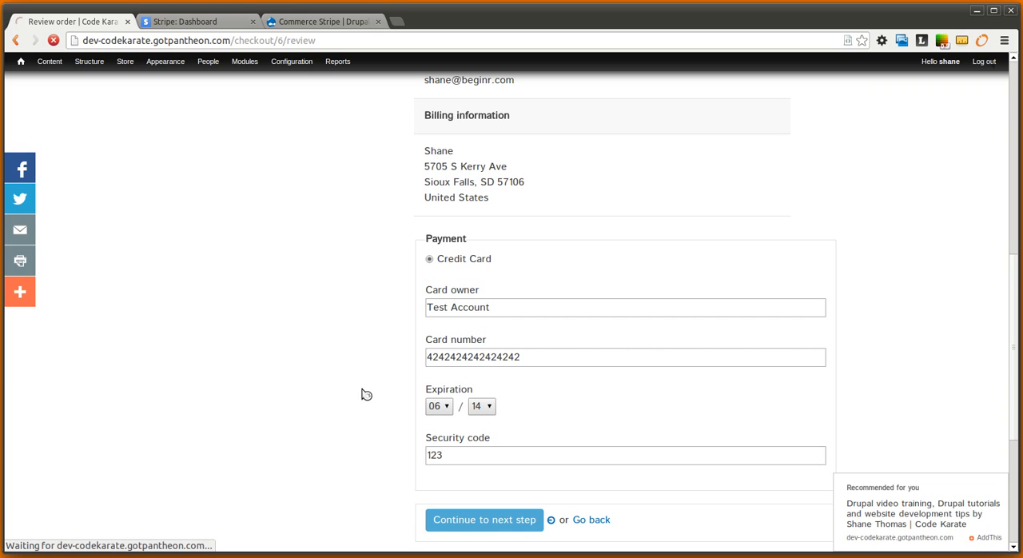
{"action": "mouse_move", "coordinate": [534, 256]}
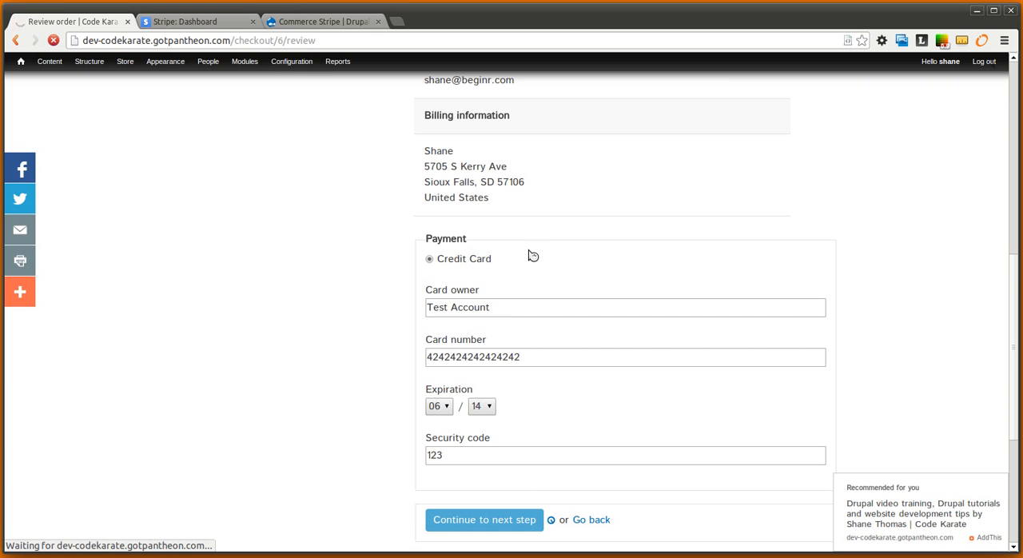
{"action": "mouse_move", "coordinate": [537, 396]}
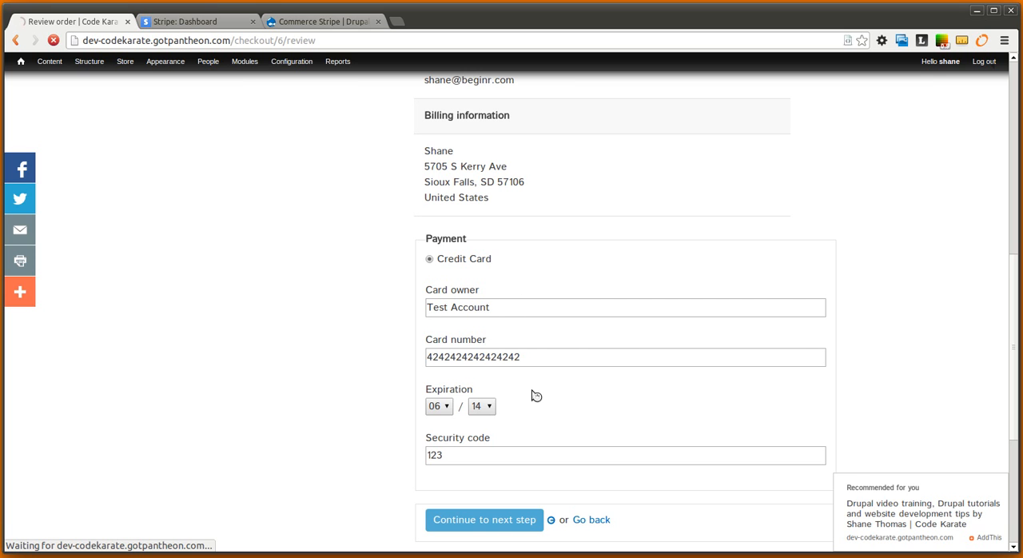
{"action": "left_click", "coordinate": [485, 520]}
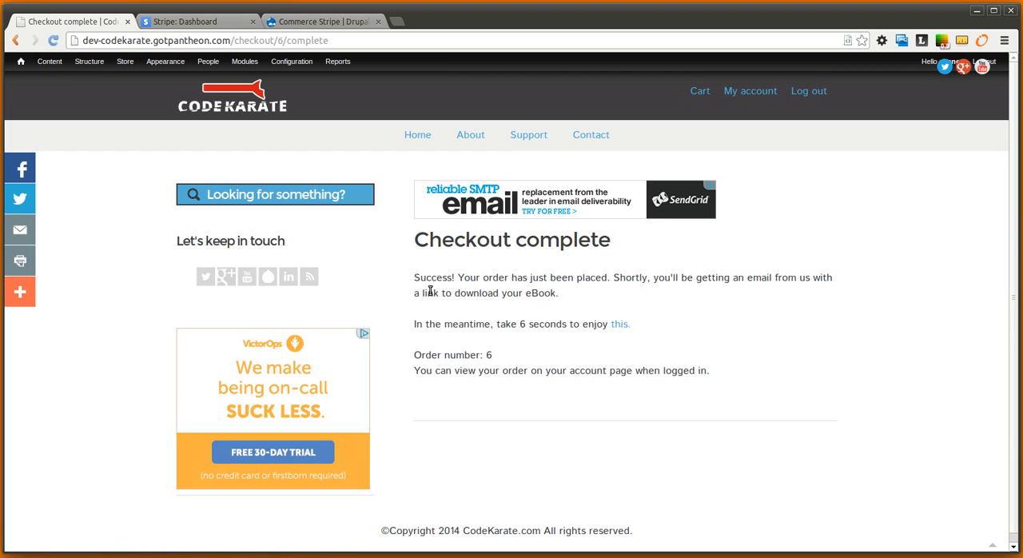
{"action": "left_click_drag", "start_coordinate": [414, 278], "coordinate": [709, 371]}
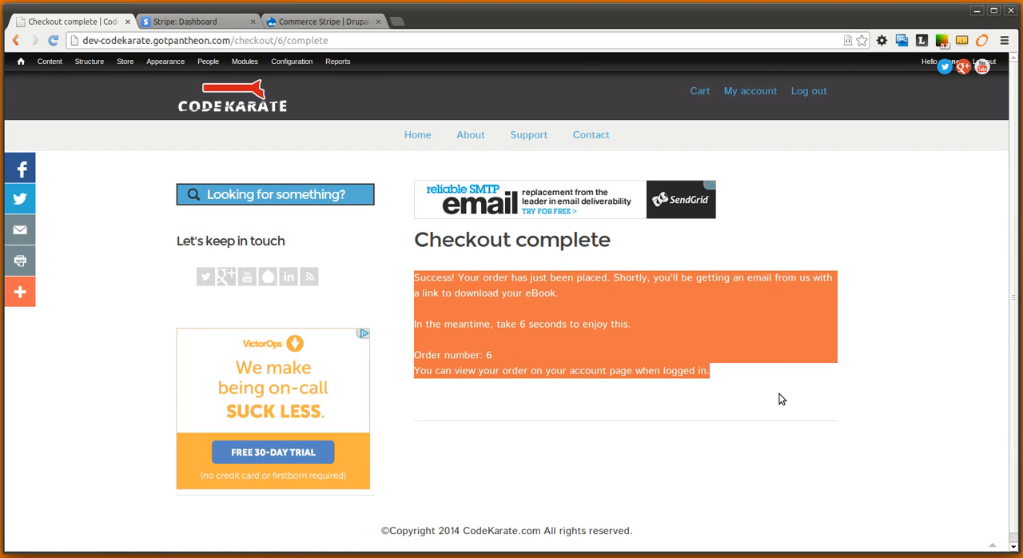
{"action": "left_click", "coordinate": [195, 22]}
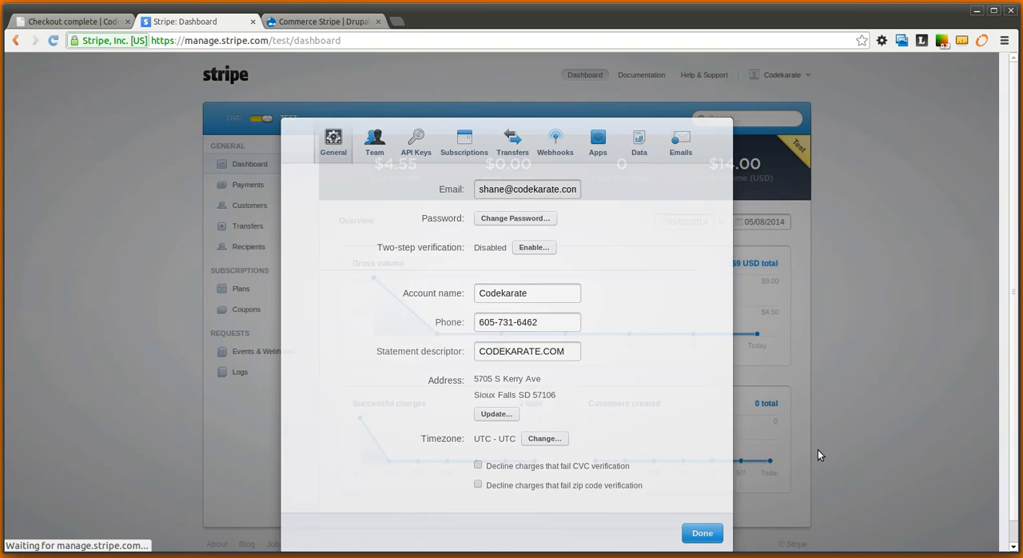
Step: Reload the Stripe test dashboard to show the new $5.00 charge, then return to the order confirmation
{"action": "left_click", "coordinate": [702, 532]}
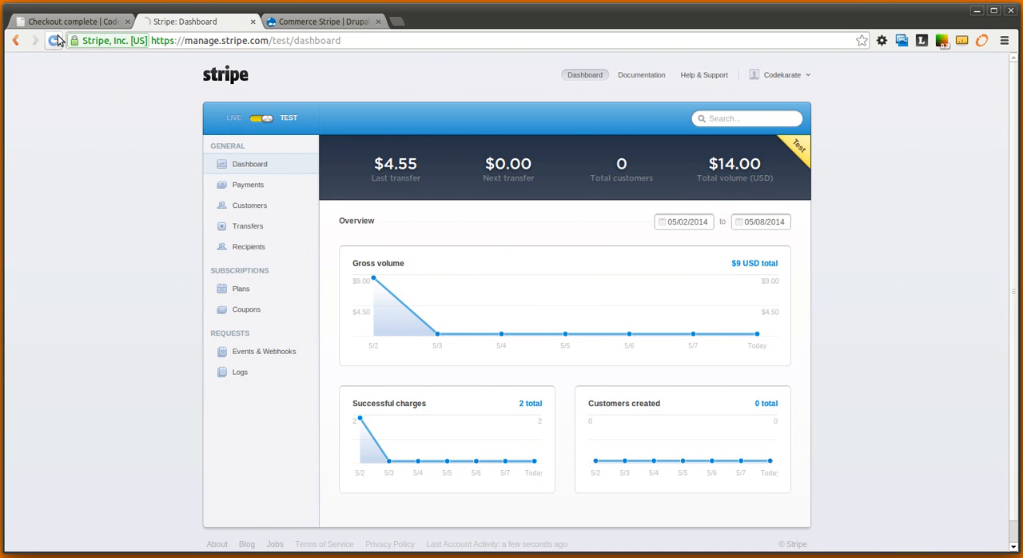
{"action": "left_click", "coordinate": [55, 40]}
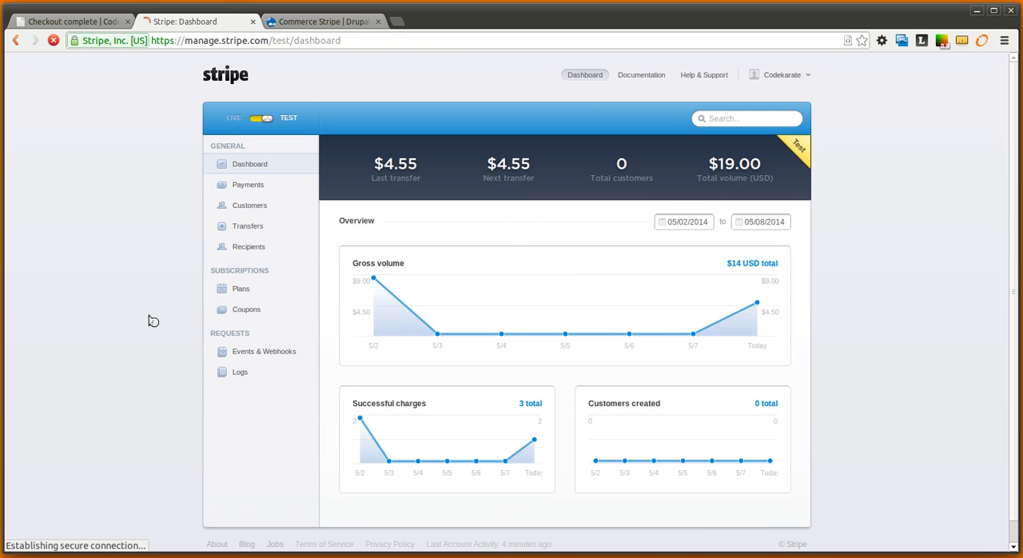
{"action": "mouse_move", "coordinate": [756, 302]}
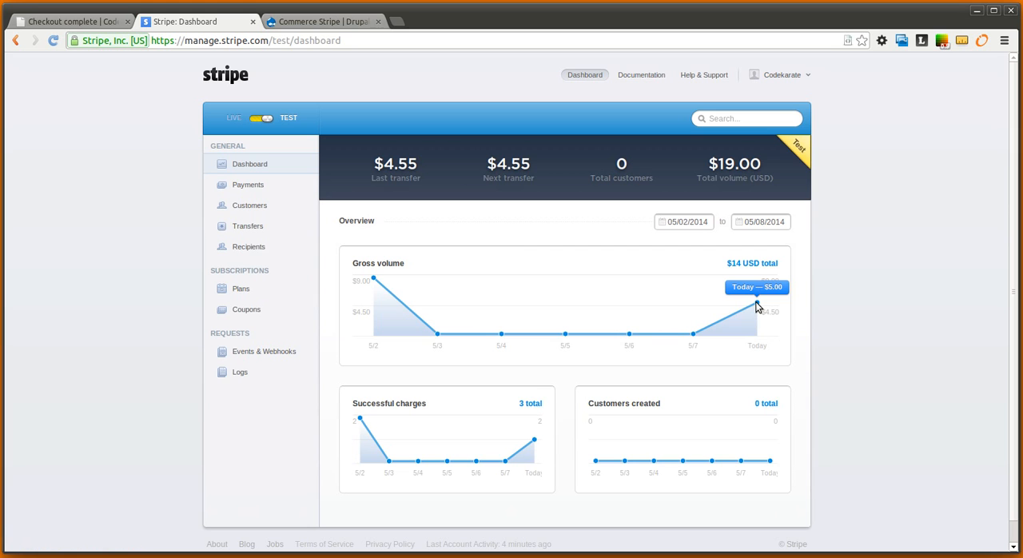
{"action": "mouse_move", "coordinate": [719, 321]}
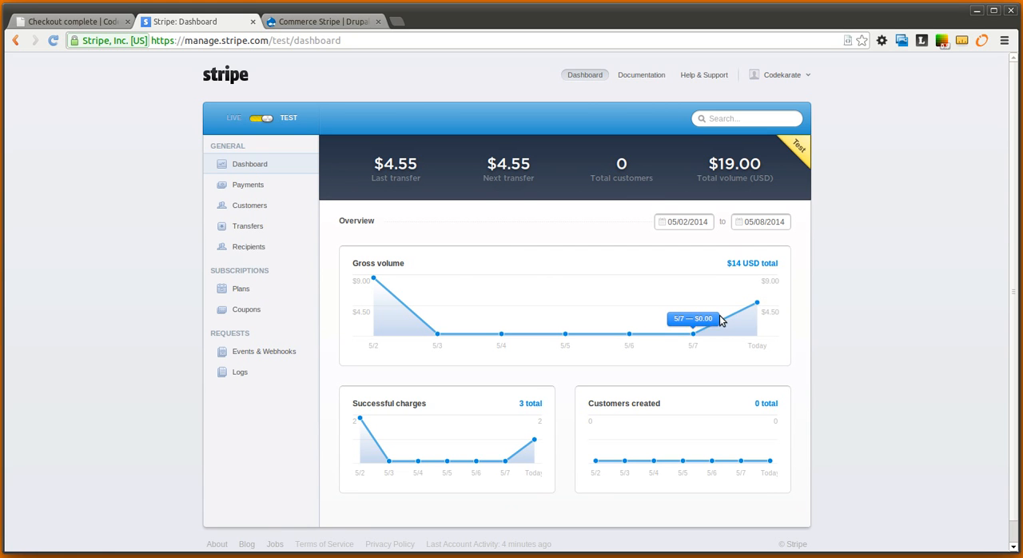
{"action": "mouse_move", "coordinate": [761, 291]}
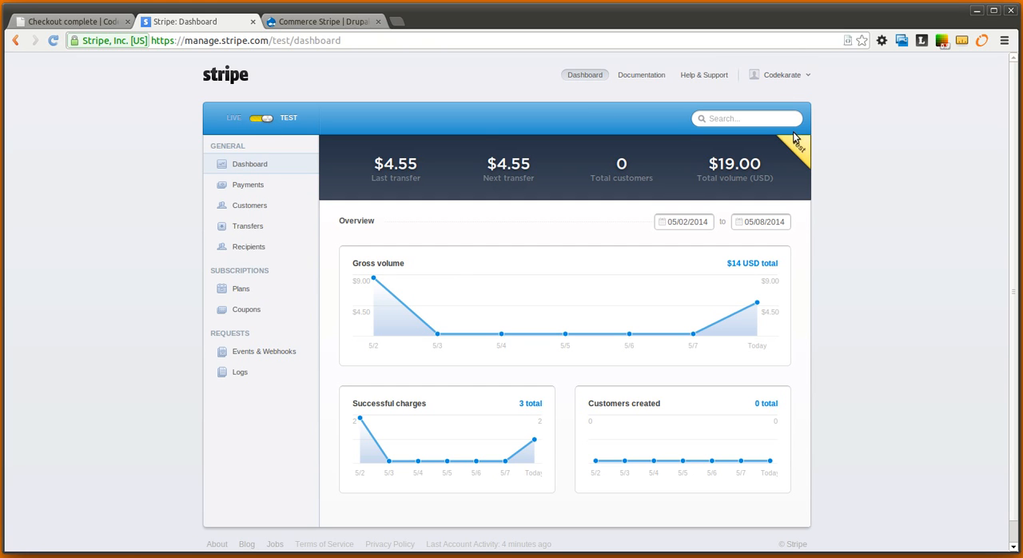
{"action": "mouse_move", "coordinate": [414, 205]}
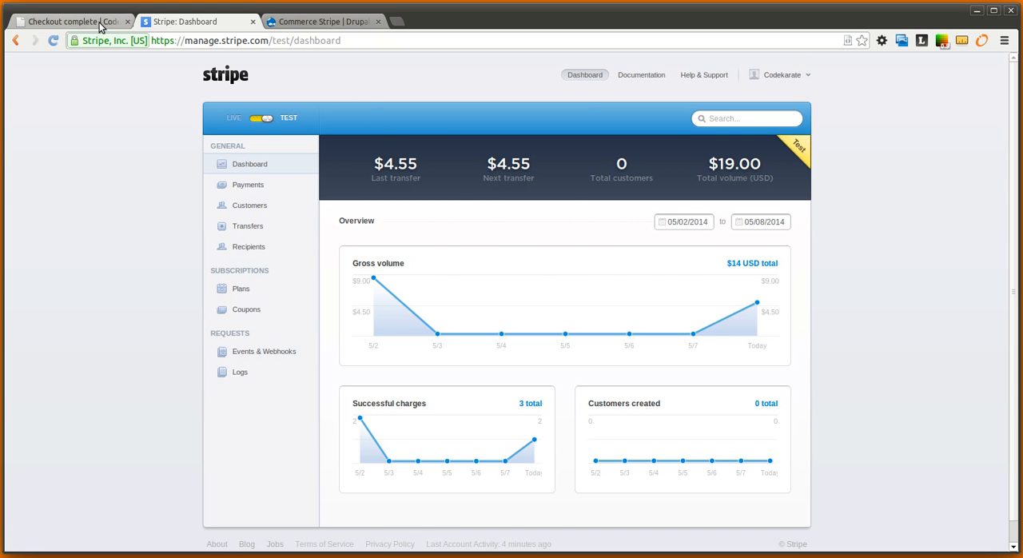
{"action": "left_click", "coordinate": [68, 23]}
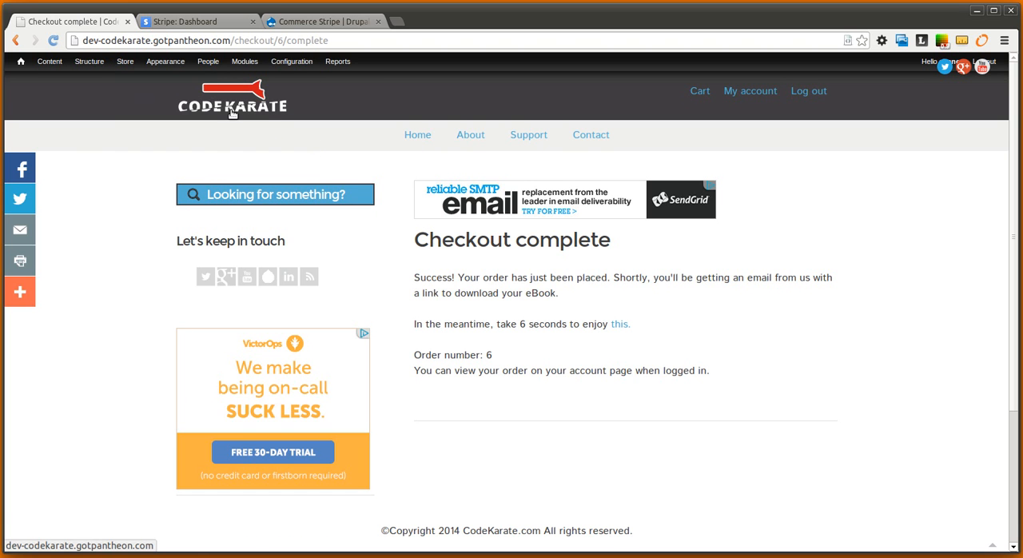
{"action": "mouse_move", "coordinate": [234, 108]}
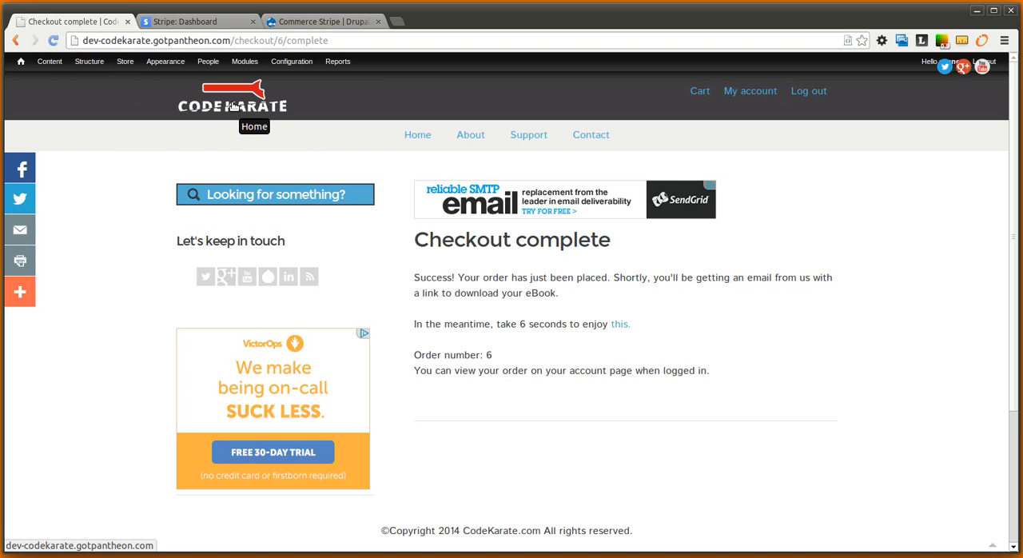
{"action": "mouse_move", "coordinate": [158, 184]}
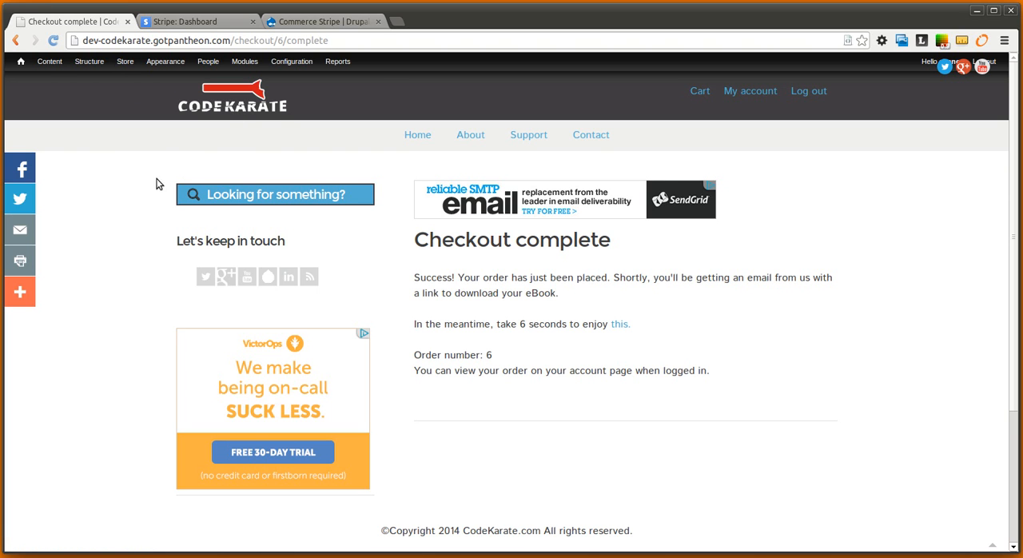
{"action": "mouse_move", "coordinate": [362, 328]}
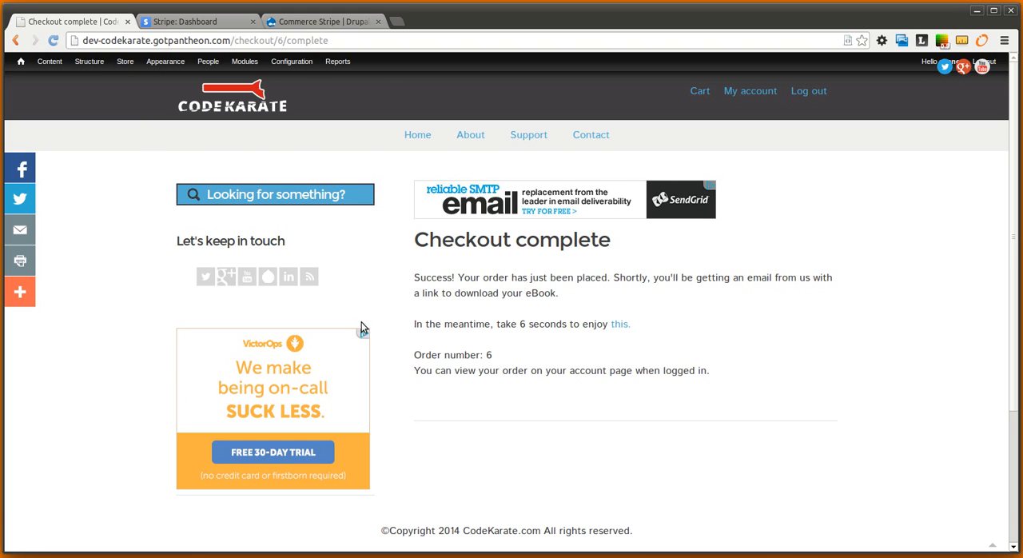
{"action": "mouse_move", "coordinate": [167, 164]}
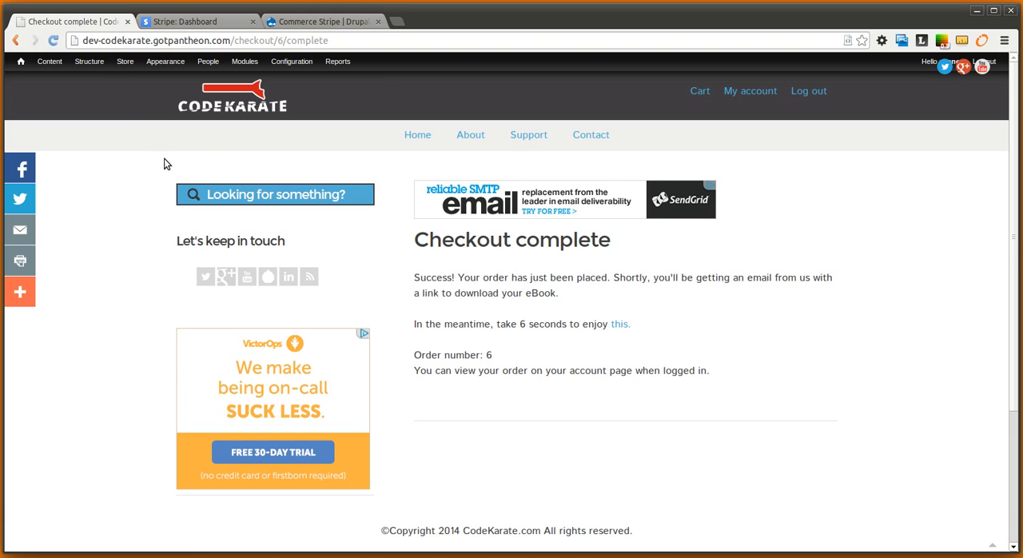
{"action": "mouse_move", "coordinate": [383, 310]}
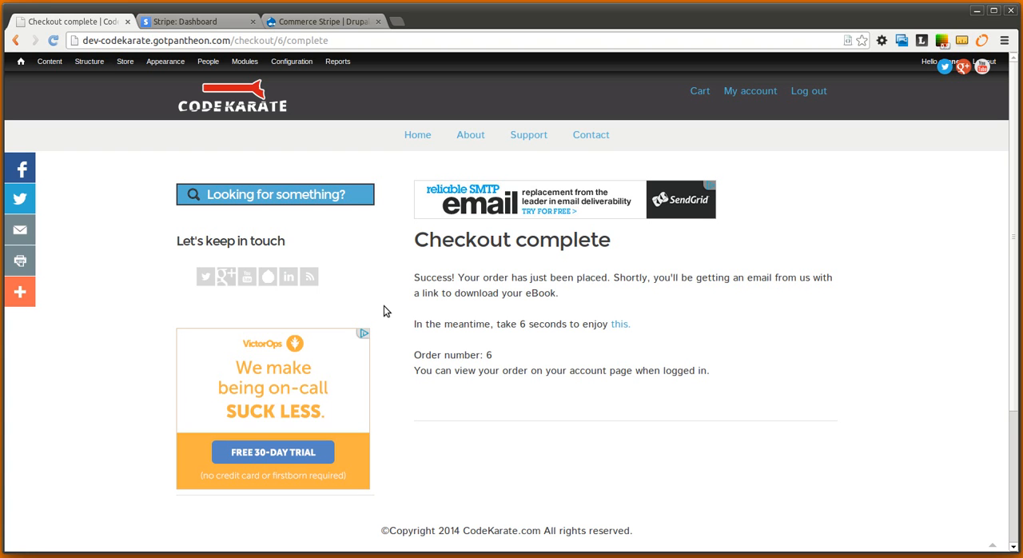
{"action": "mouse_move", "coordinate": [531, 202]}
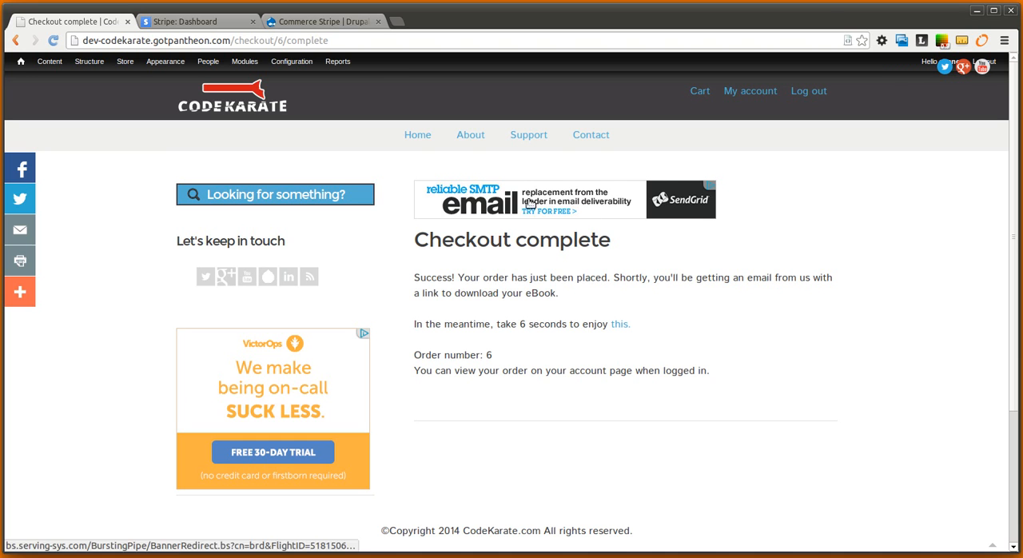